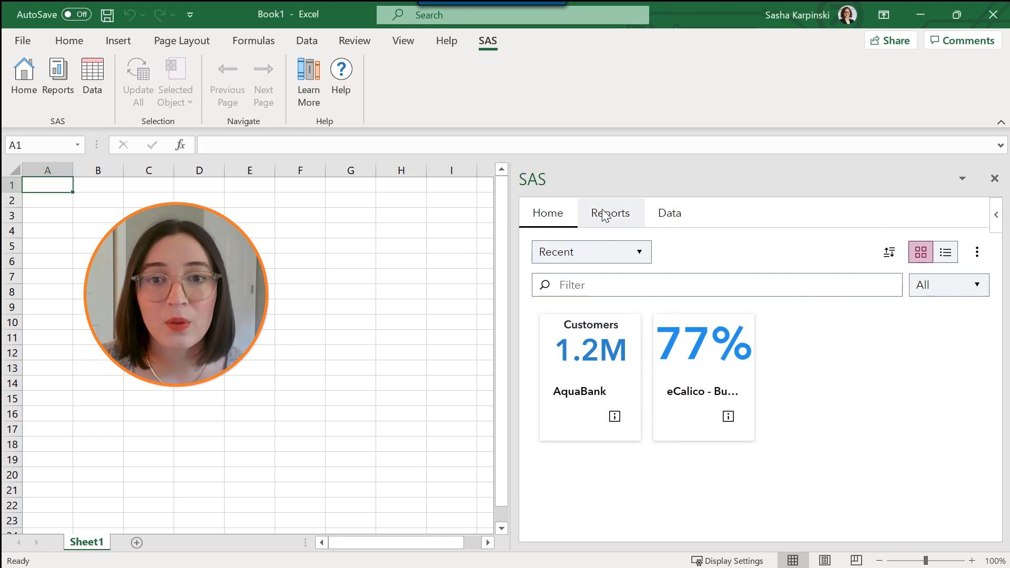
# Step: Browse SAS reports into SAS Content and then its Public folder
pyautogui.click(609, 213)
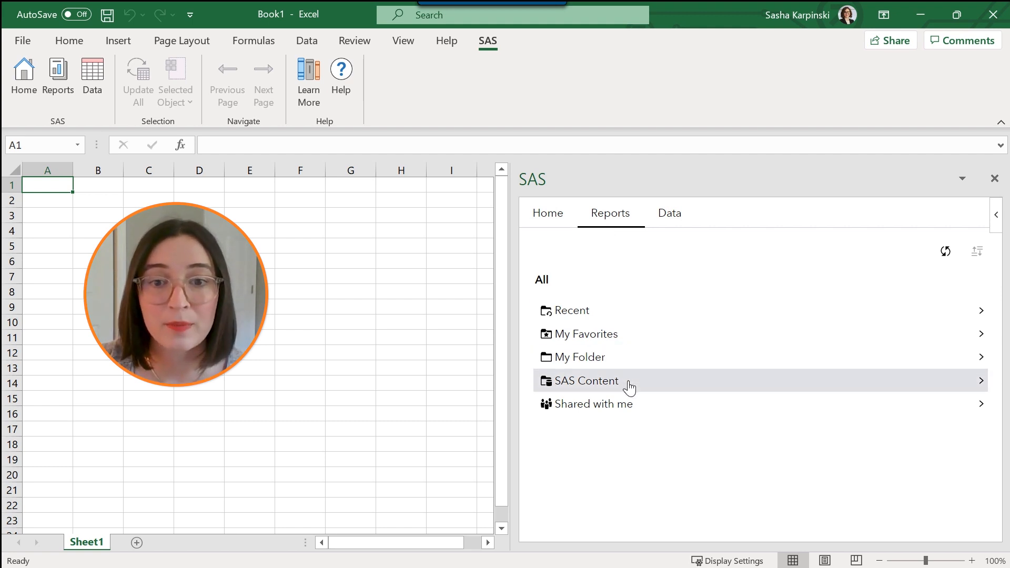
pyautogui.moveTo(694, 391)
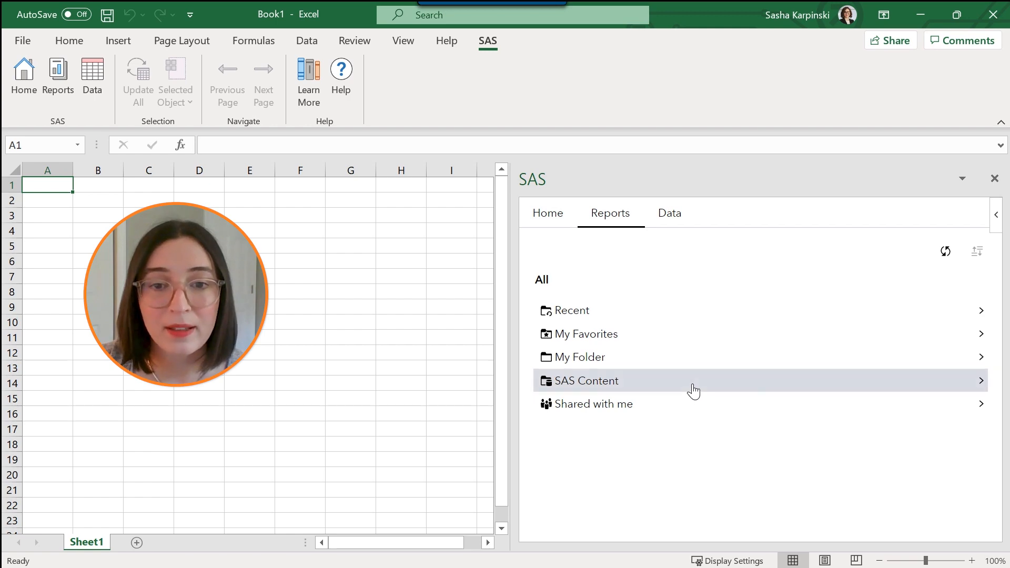
pyautogui.click(585, 379)
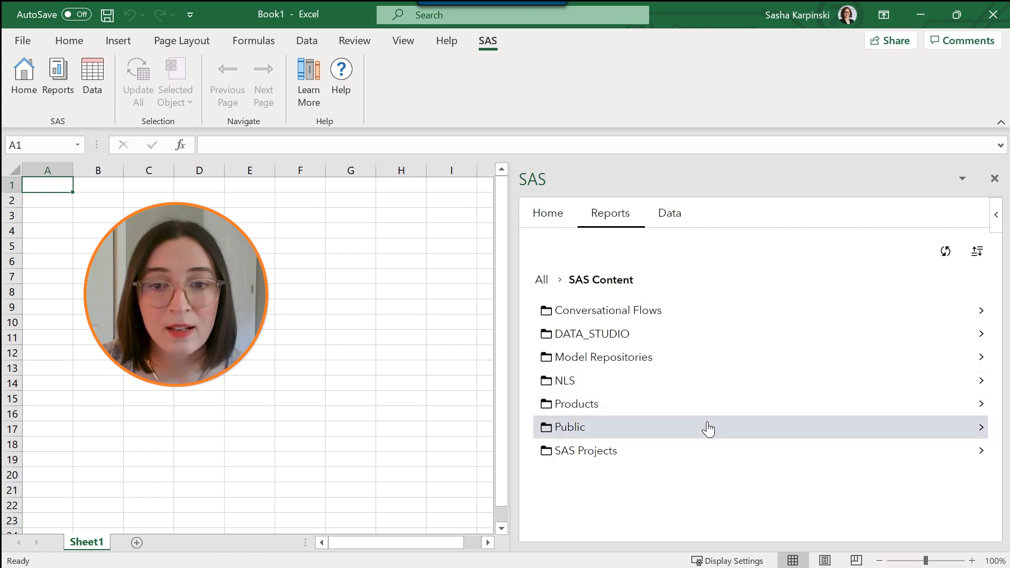
pyautogui.click(569, 427)
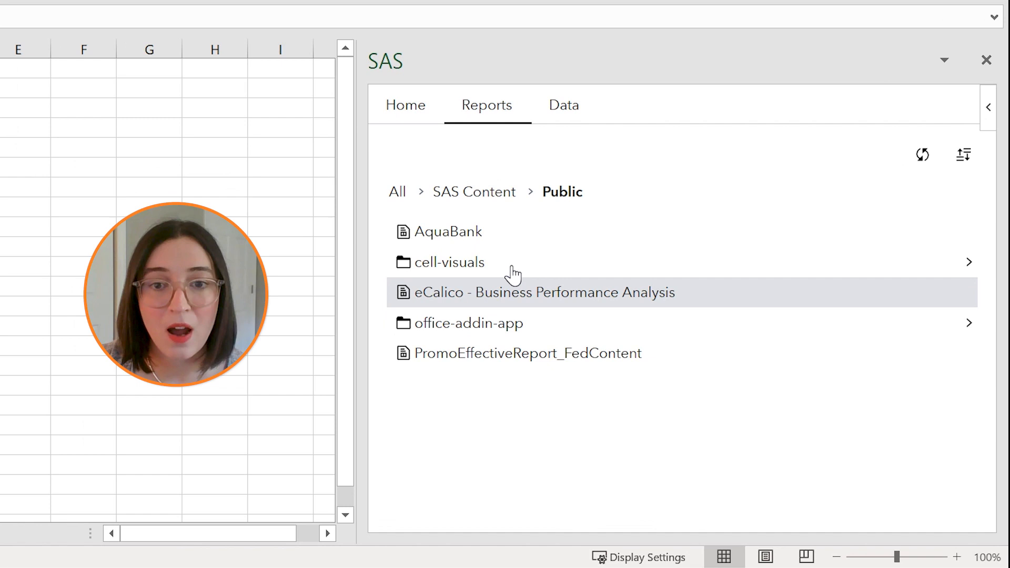
# Step: Load the AquaBank report from the Public folder into the SAS pane
pyautogui.click(447, 232)
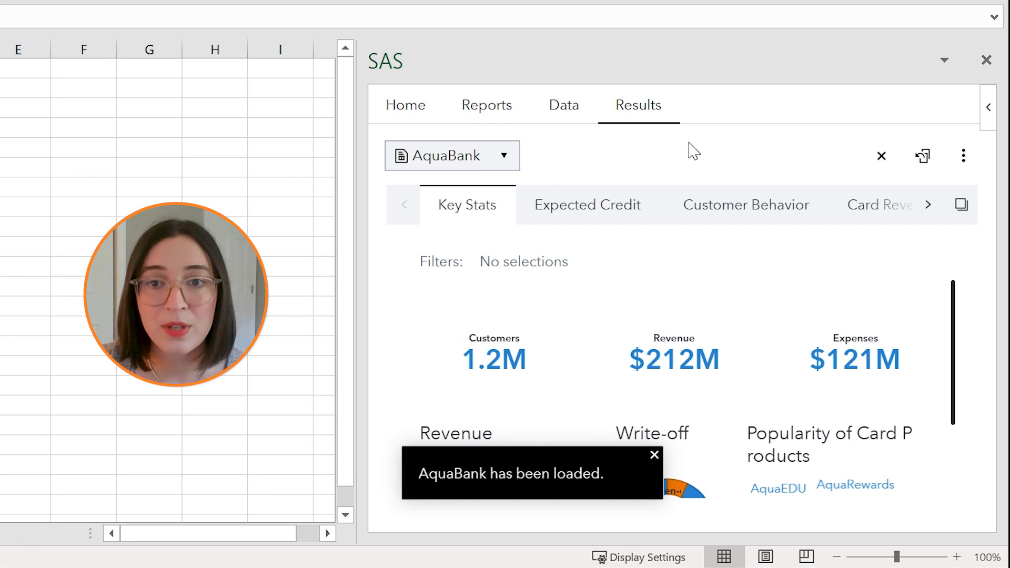
pyautogui.moveTo(658, 138)
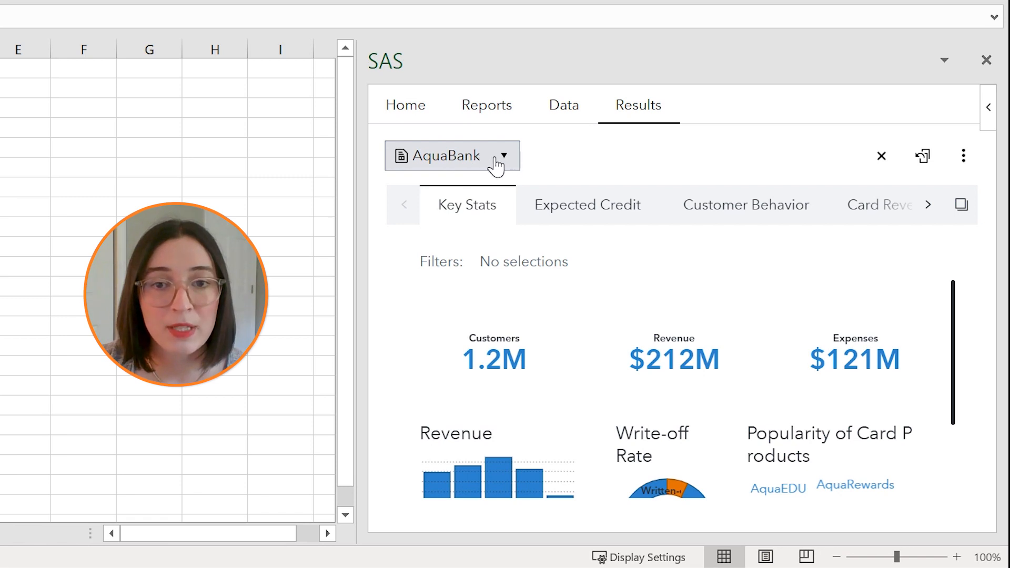
pyautogui.moveTo(465, 214)
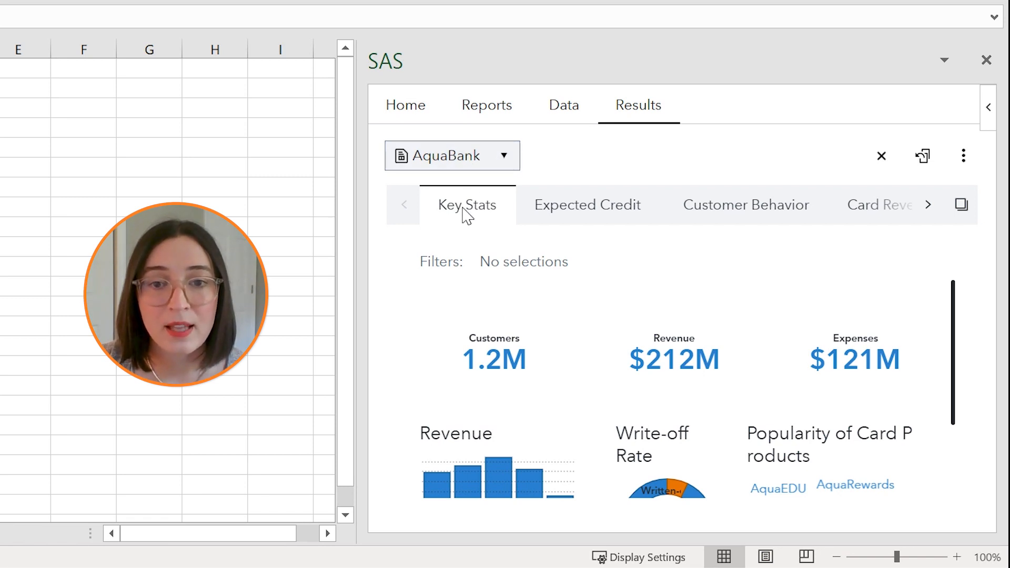
pyautogui.moveTo(507, 215)
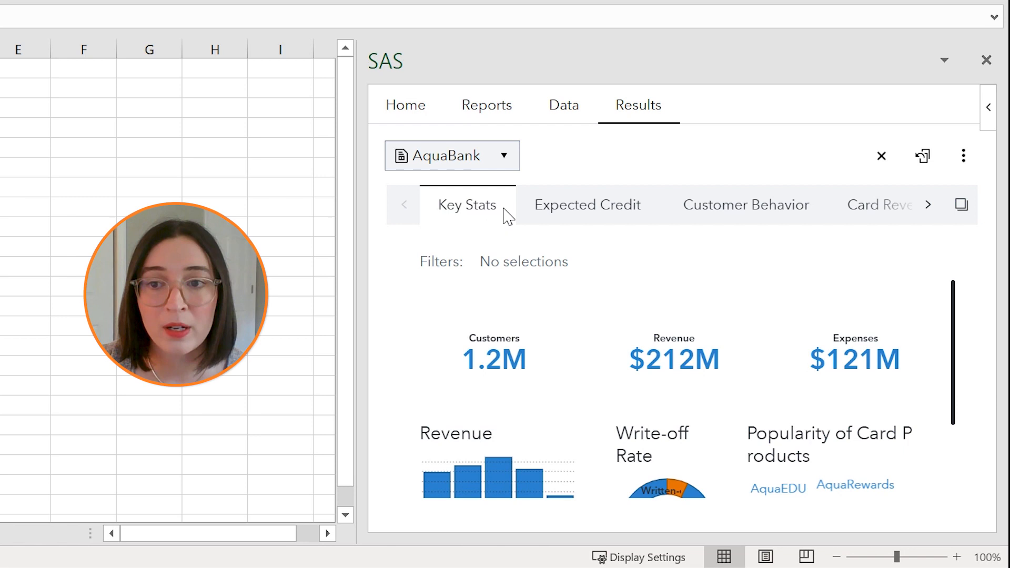
pyautogui.moveTo(849, 218)
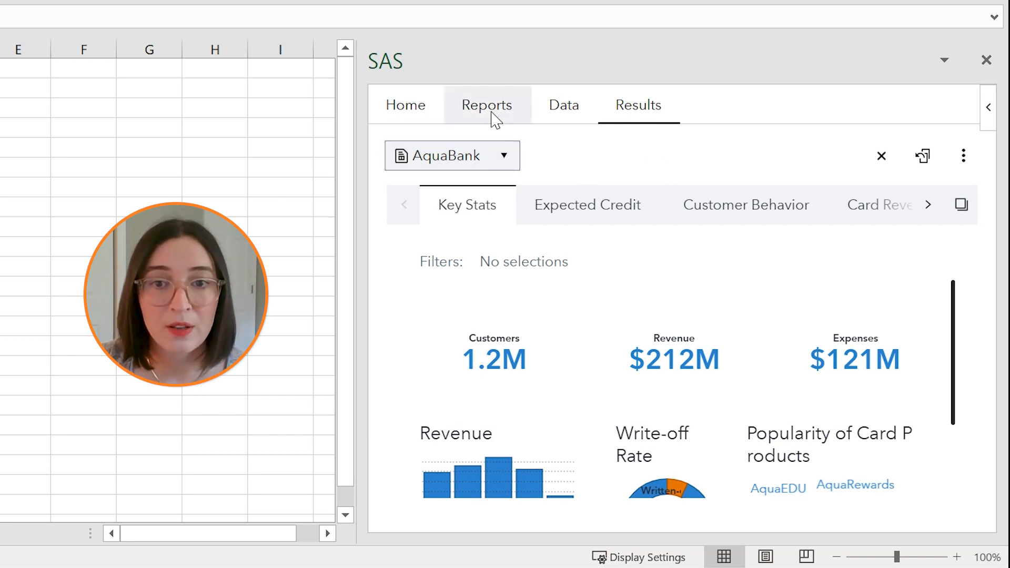
# Step: Return to the Public reports and pick eCalico - Business Performance Analysis
pyautogui.click(486, 105)
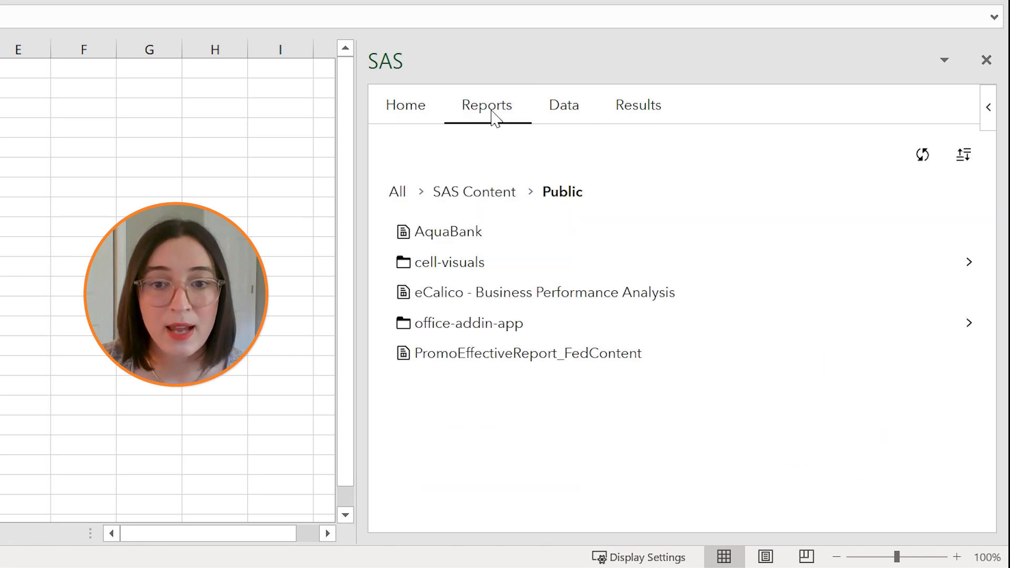
pyautogui.moveTo(554, 296)
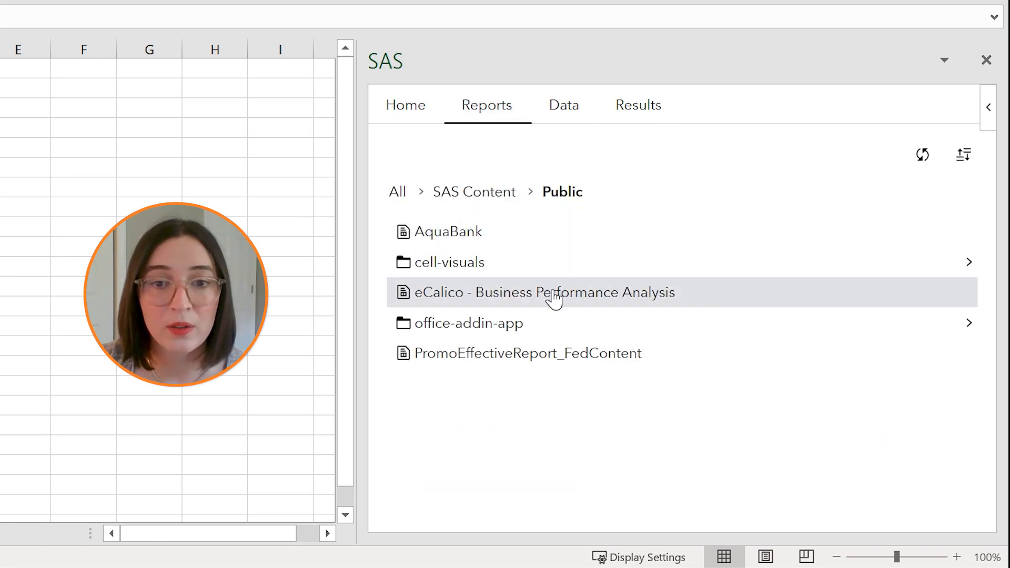
pyautogui.click(543, 292)
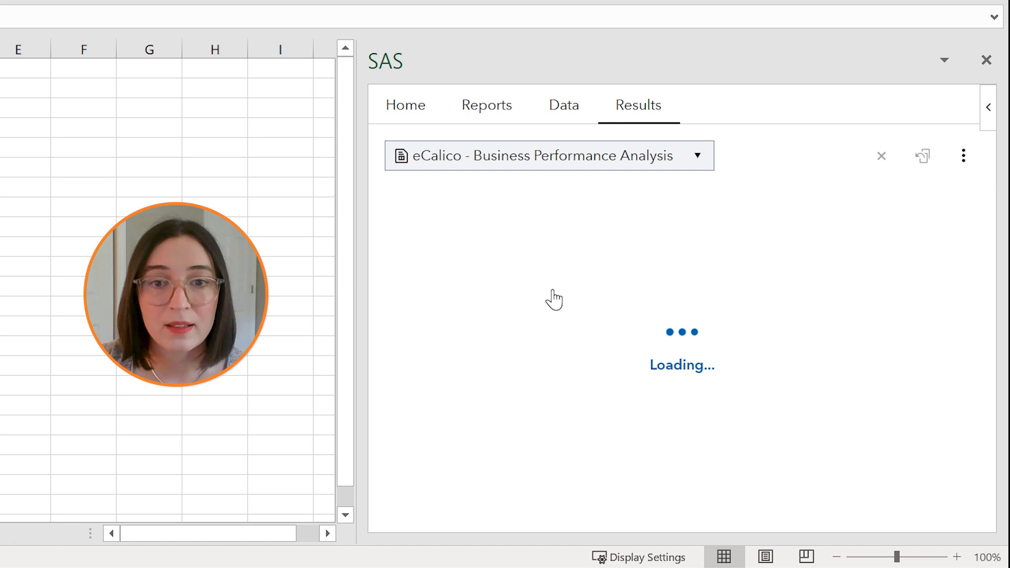
pyautogui.moveTo(510, 229)
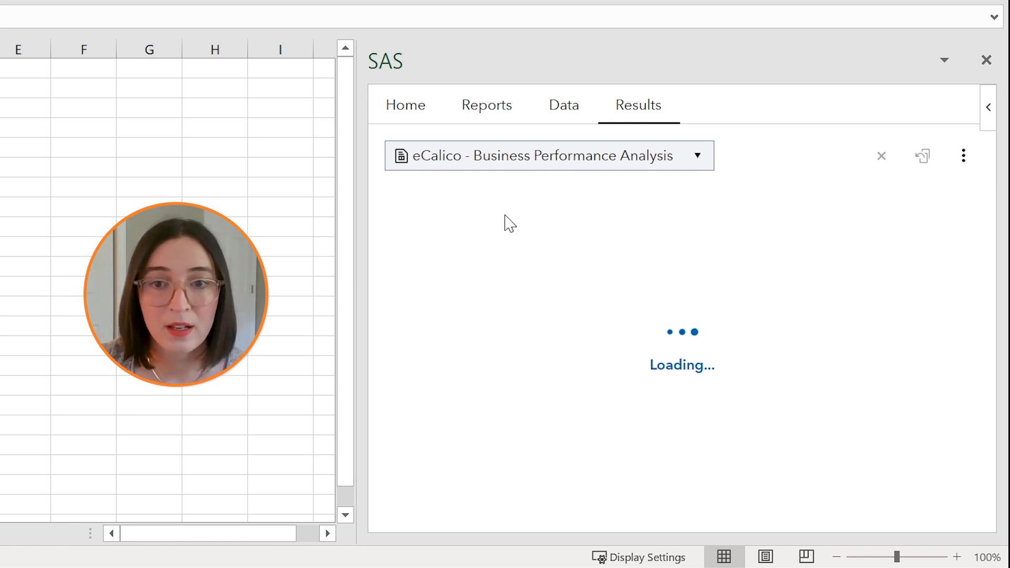
pyautogui.moveTo(660, 244)
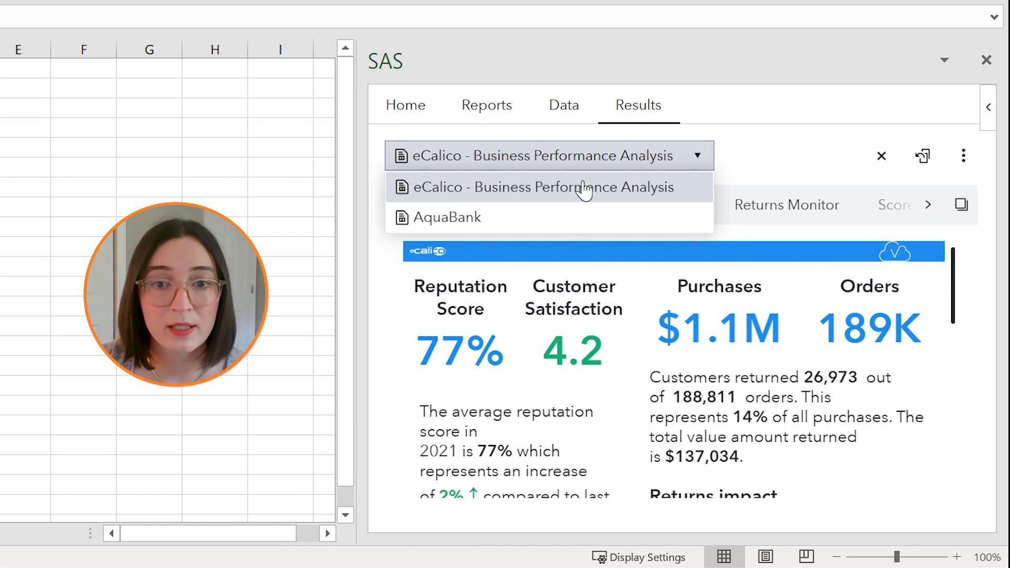
pyautogui.moveTo(587, 218)
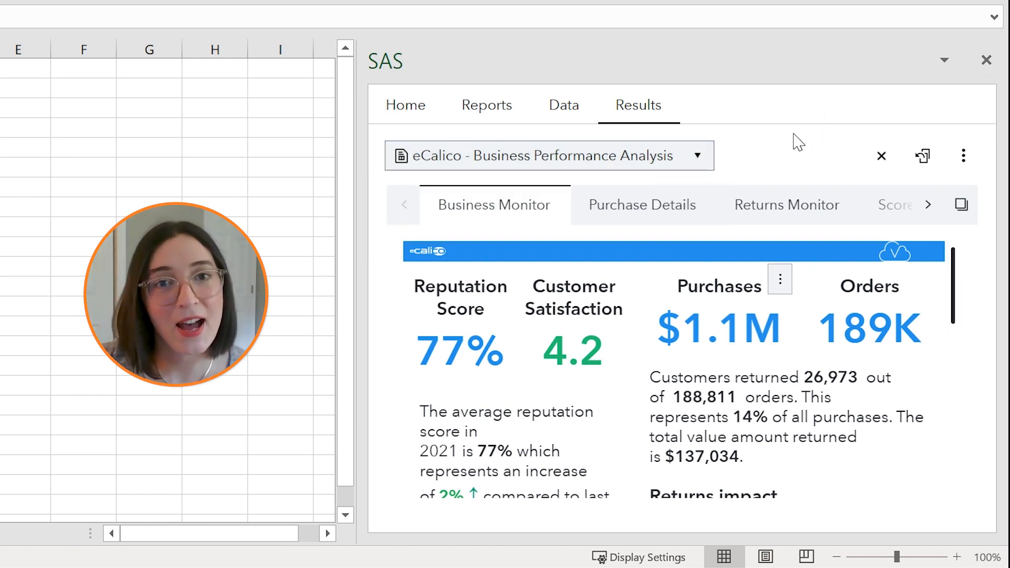
pyautogui.moveTo(787, 155)
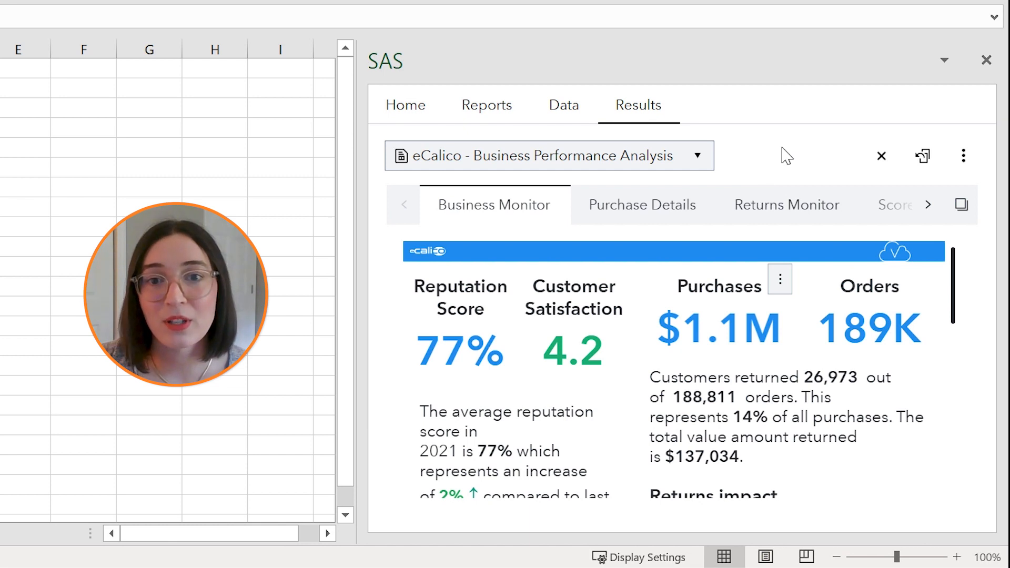
pyautogui.moveTo(826, 157)
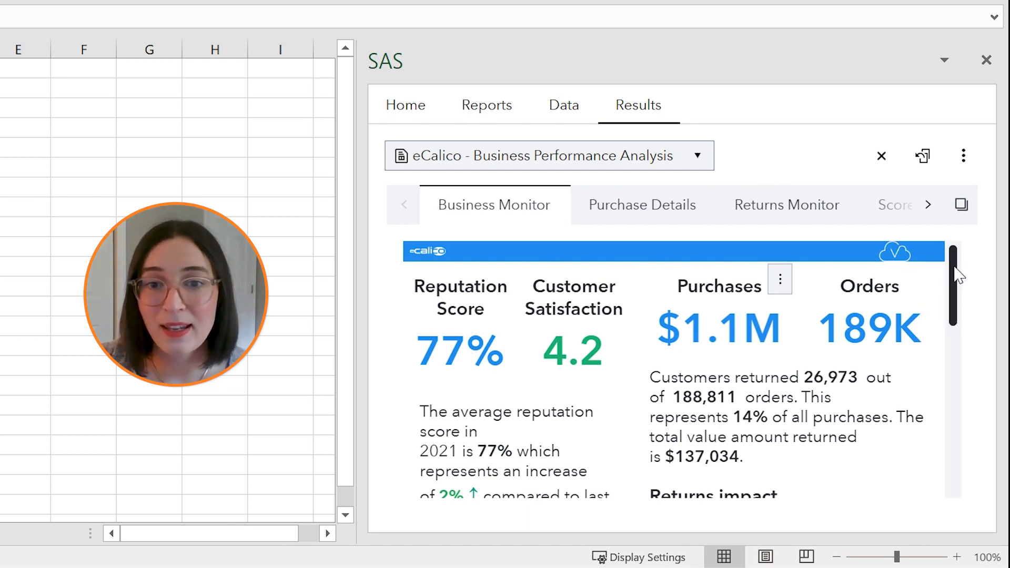
pyautogui.scroll(-3)
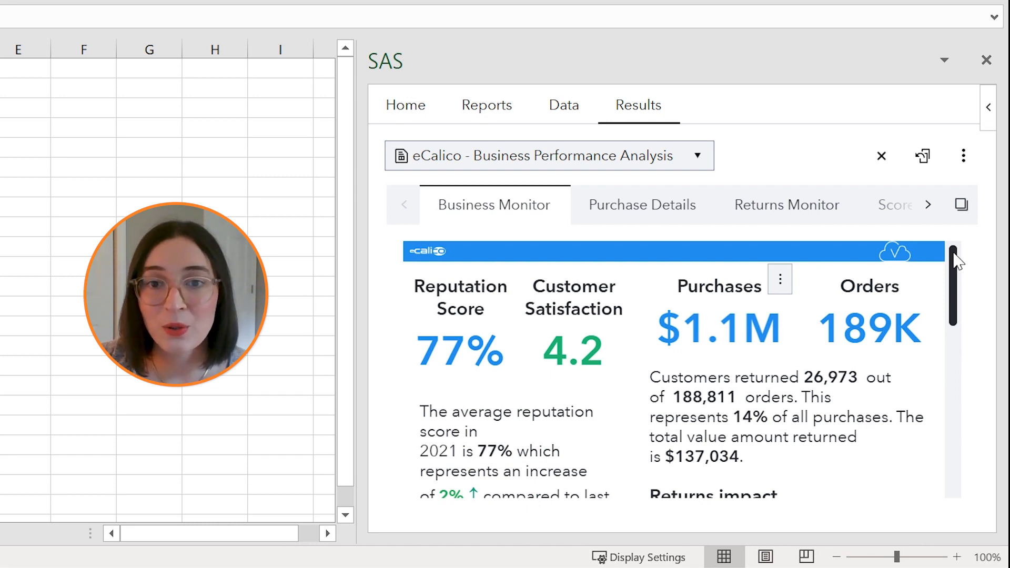
pyautogui.scroll(-3)
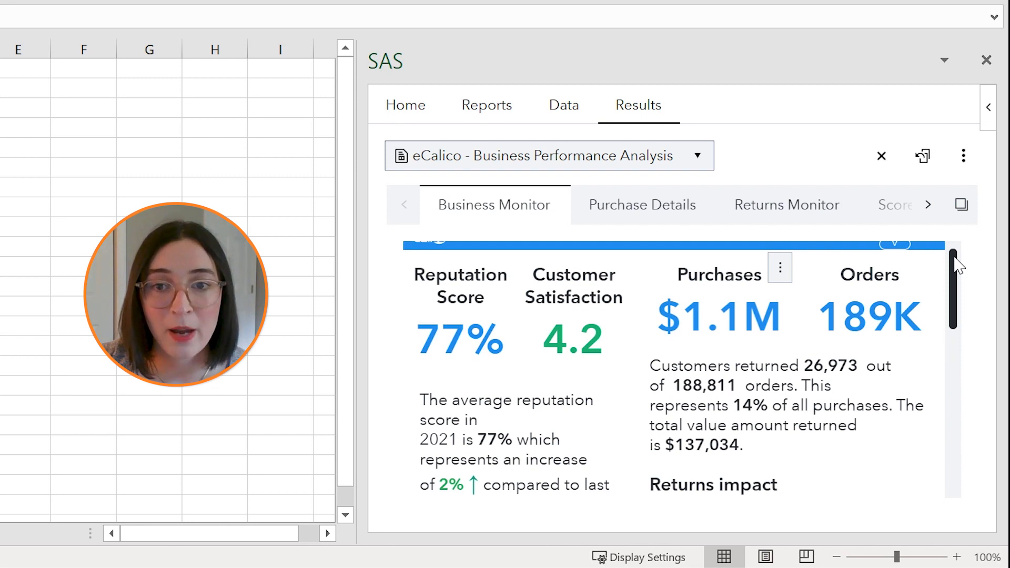
pyautogui.scroll(-3)
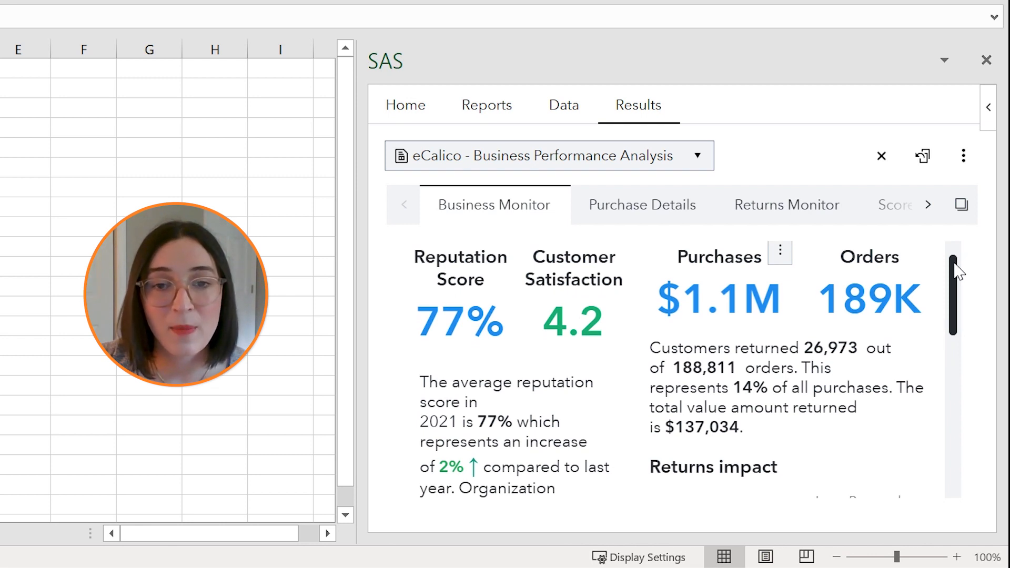
pyautogui.scroll(-3)
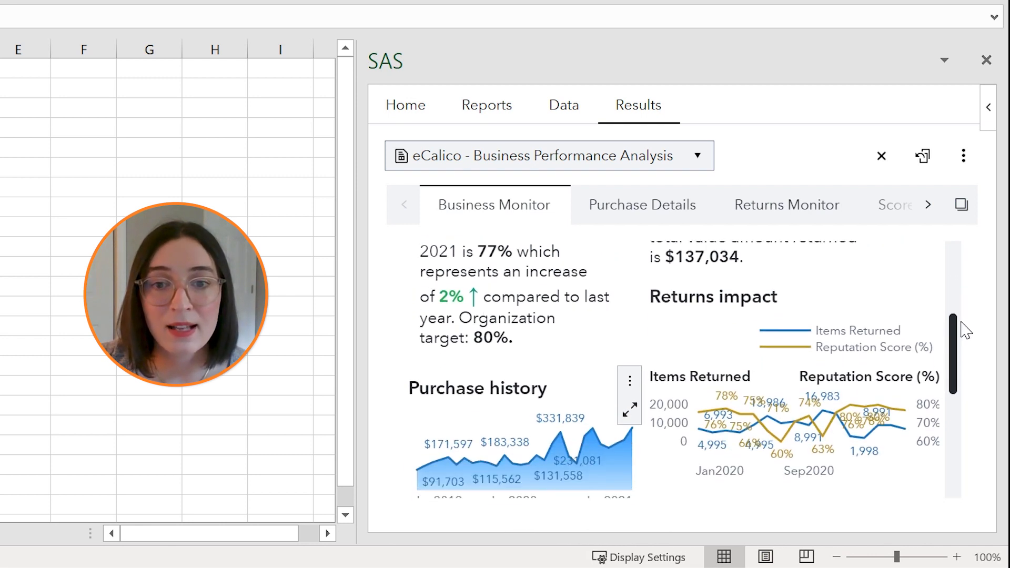
pyautogui.scroll(-3)
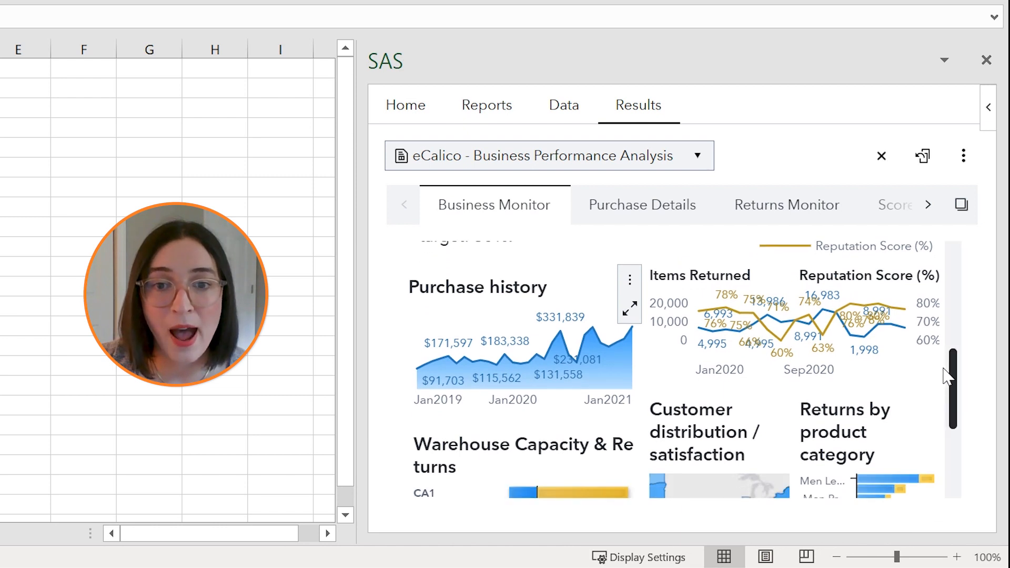
pyautogui.moveTo(563, 341)
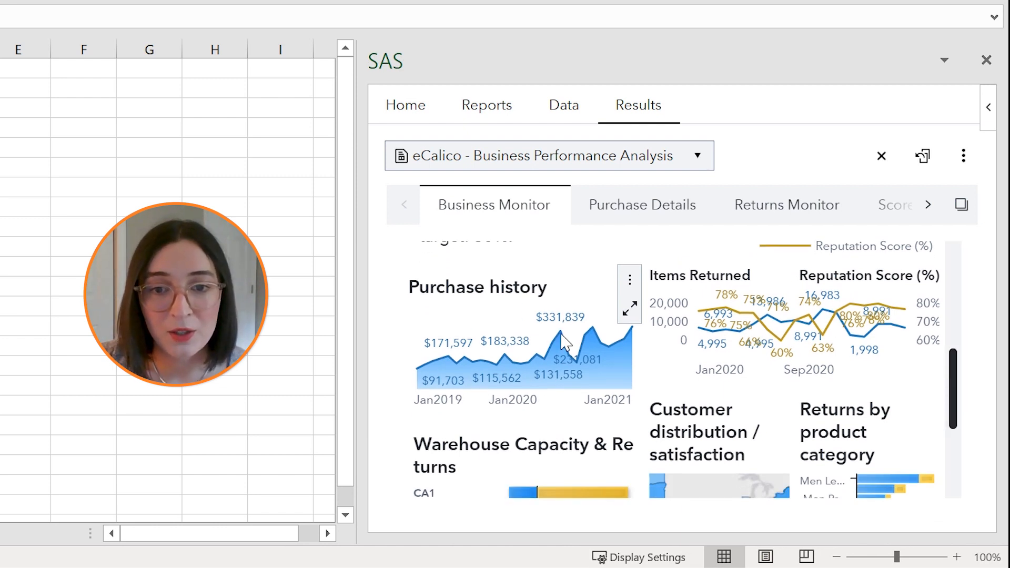
pyautogui.click(629, 309)
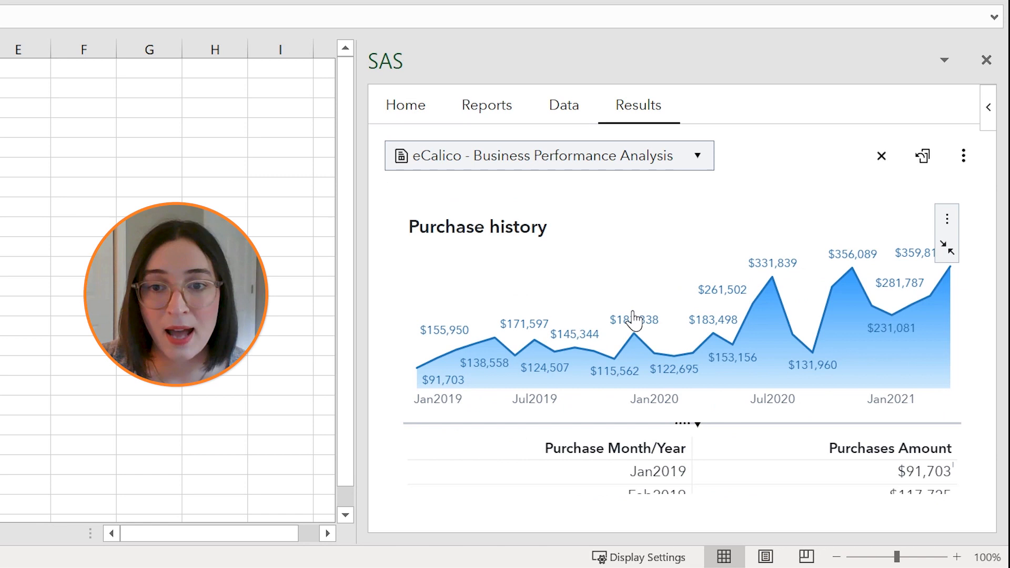
pyautogui.moveTo(915, 341)
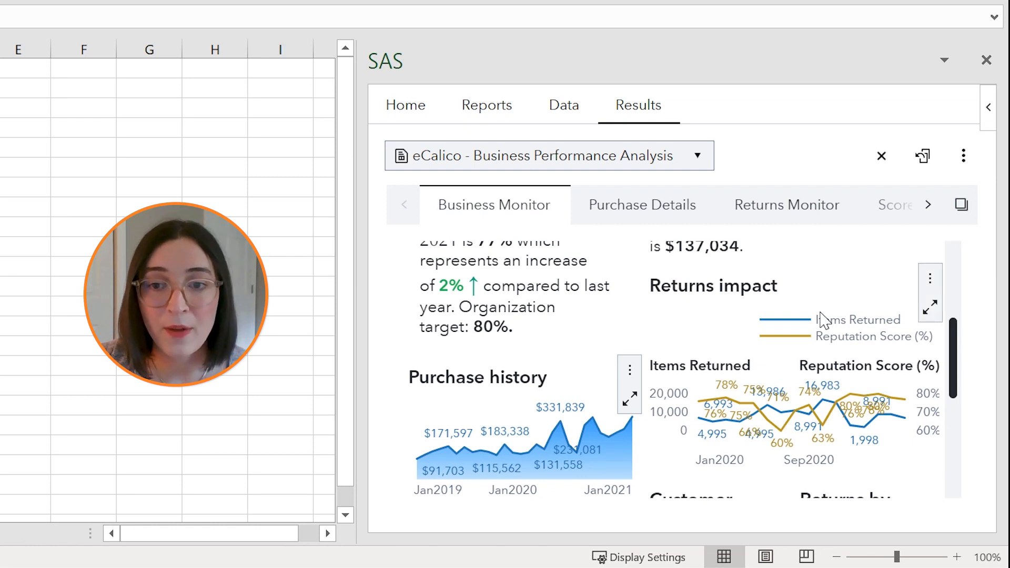
pyautogui.scroll(-3)
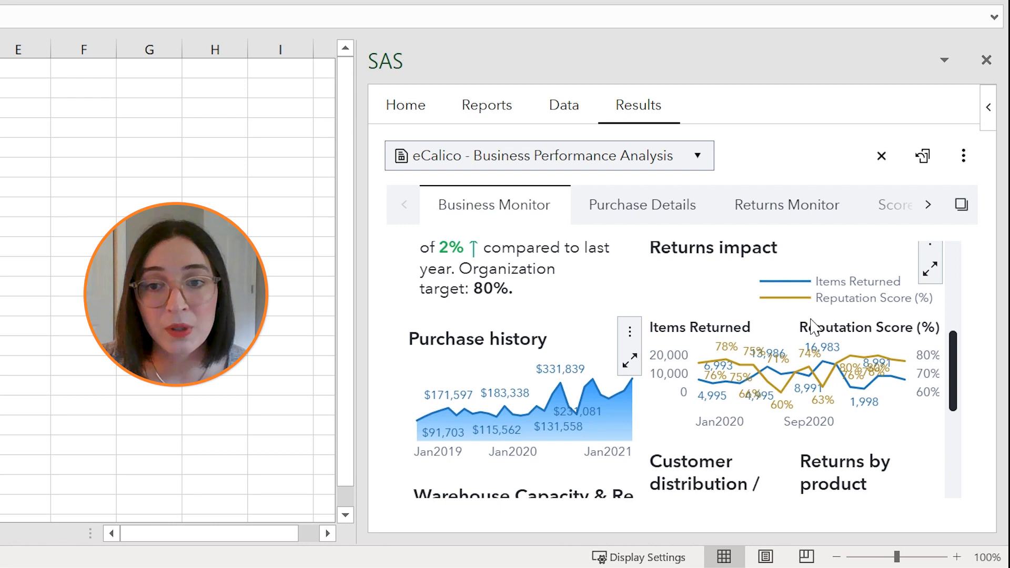
pyautogui.moveTo(792, 347)
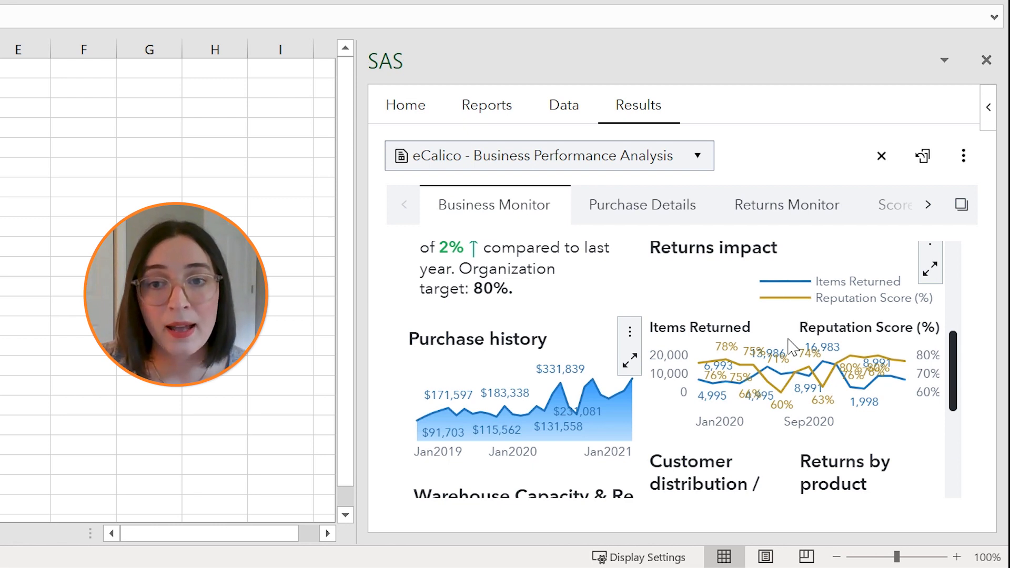
pyautogui.moveTo(826, 351)
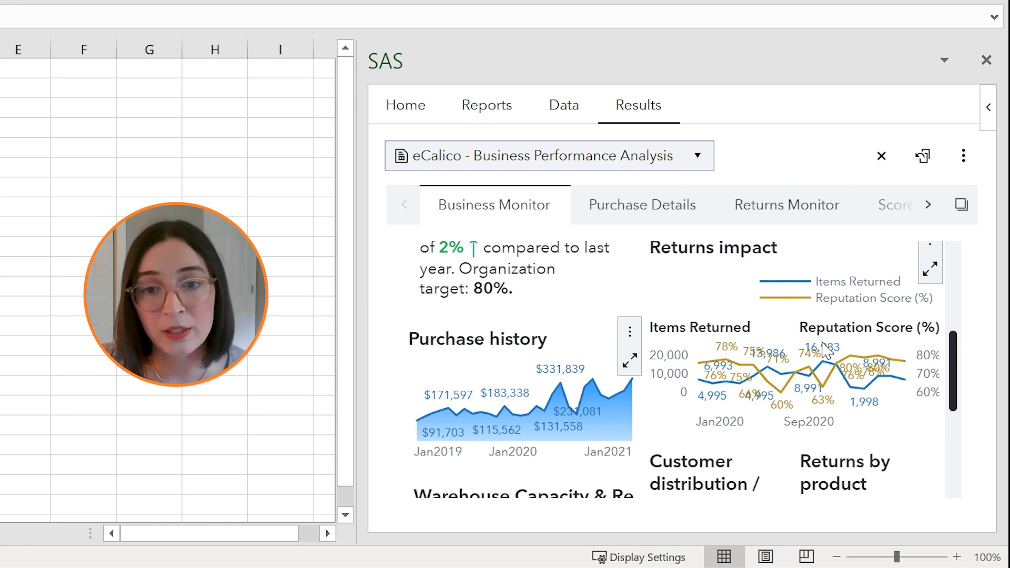
pyautogui.scroll(-3)
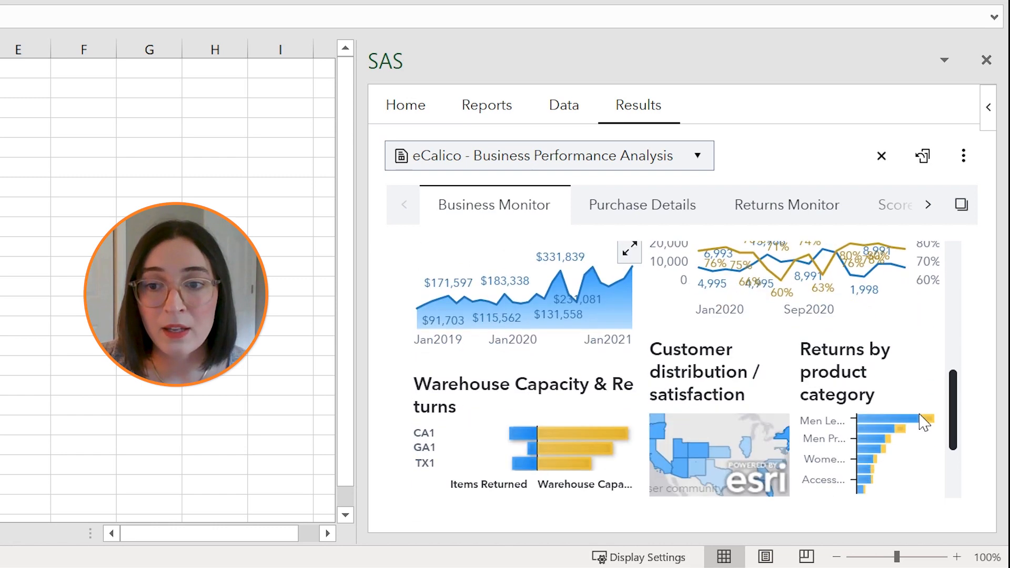
pyautogui.scroll(-3)
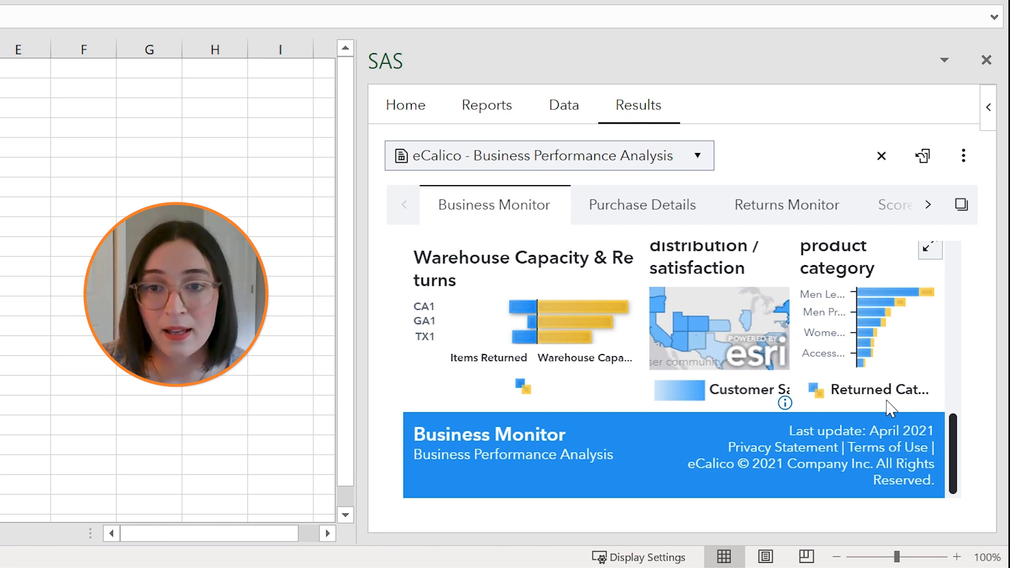
pyautogui.moveTo(822, 394)
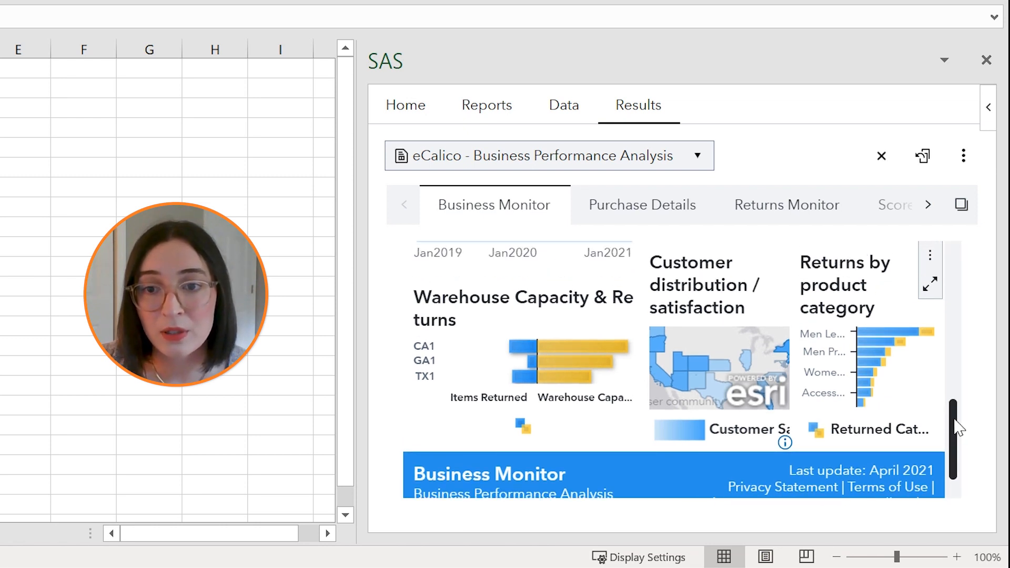
pyautogui.scroll(-3)
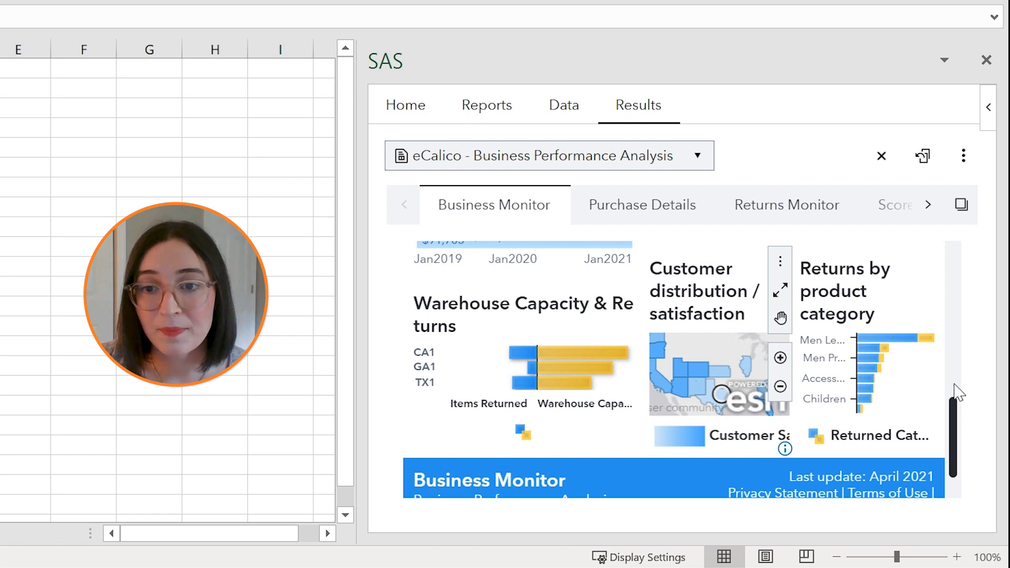
pyautogui.moveTo(895, 383)
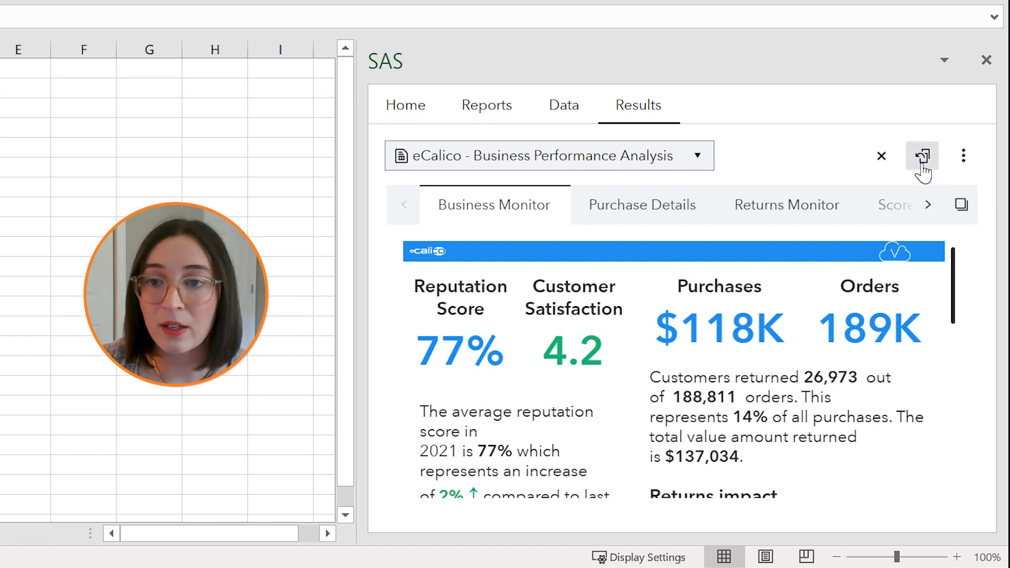
pyautogui.moveTo(921, 155)
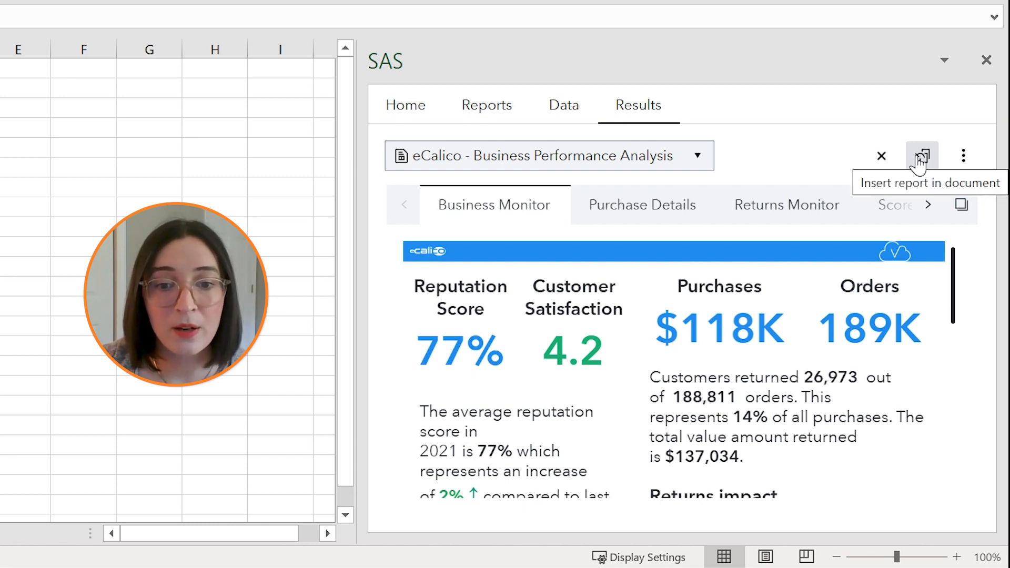
pyautogui.moveTo(477, 219)
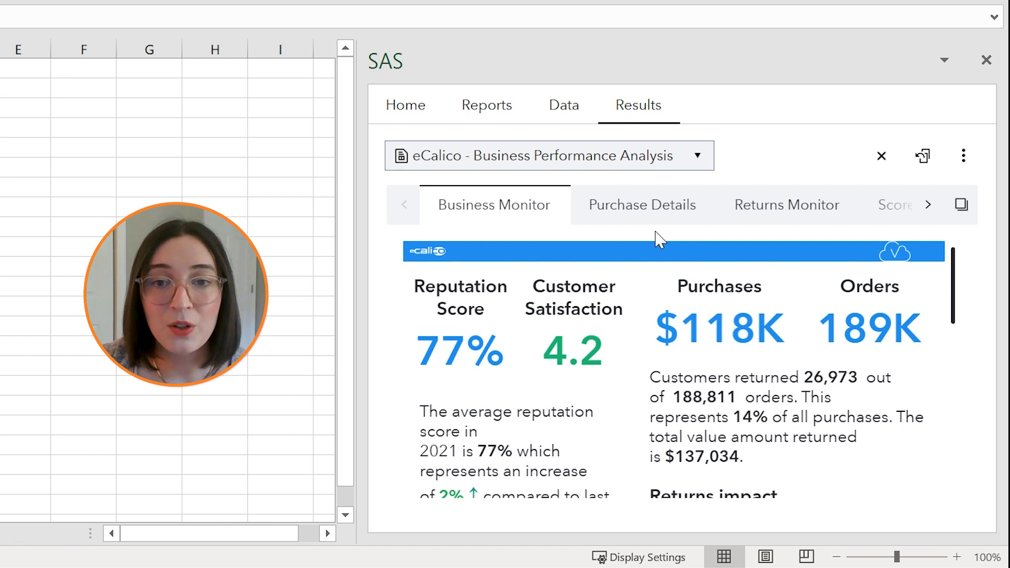
pyautogui.moveTo(539, 241)
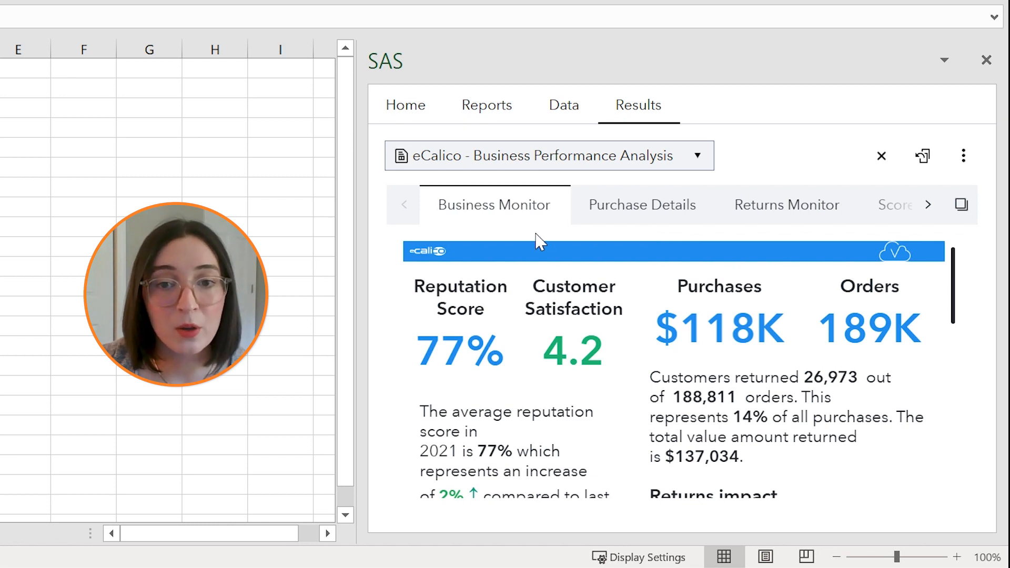
pyautogui.moveTo(528, 237)
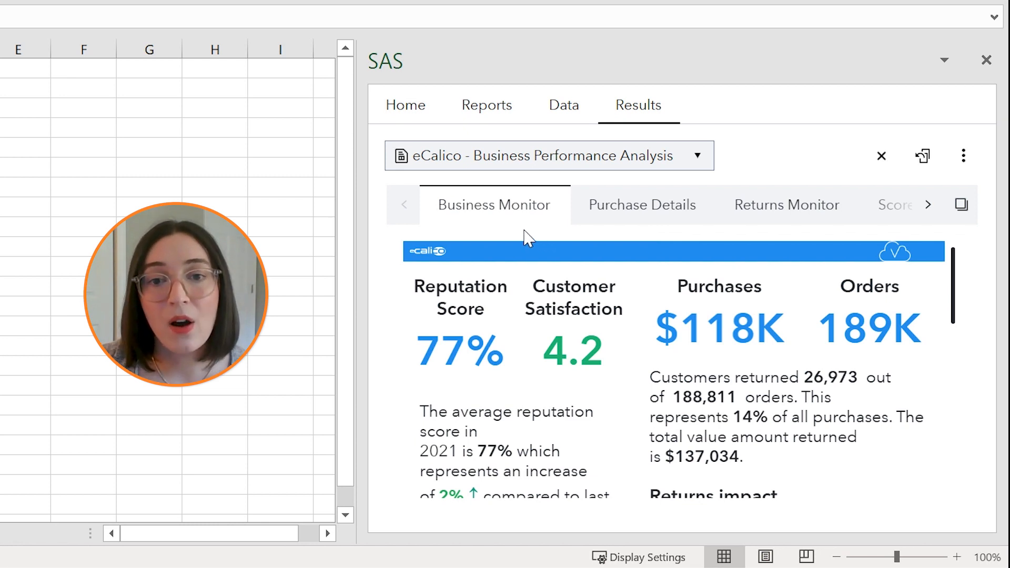
pyautogui.moveTo(451, 213)
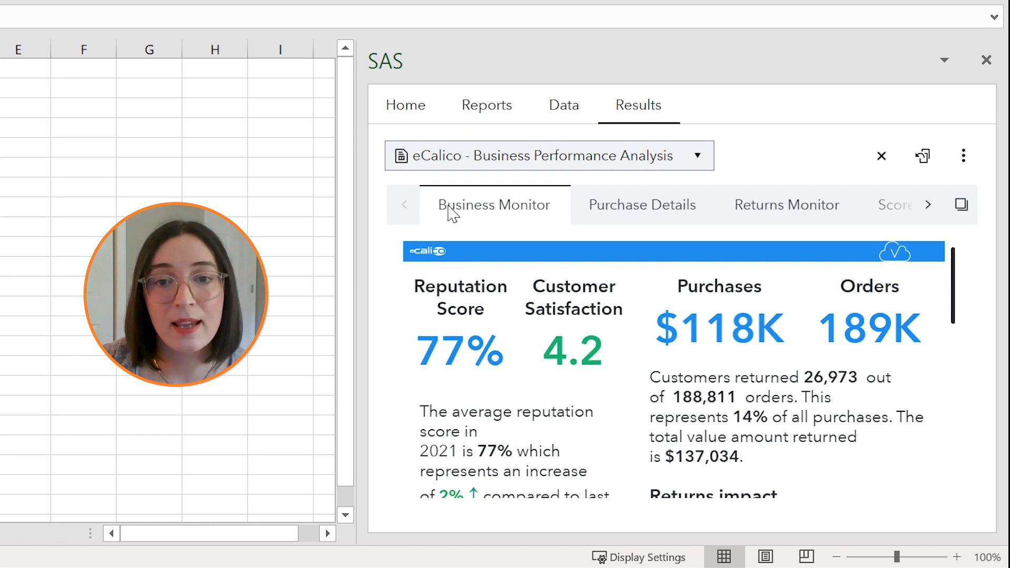
pyautogui.moveTo(493, 204)
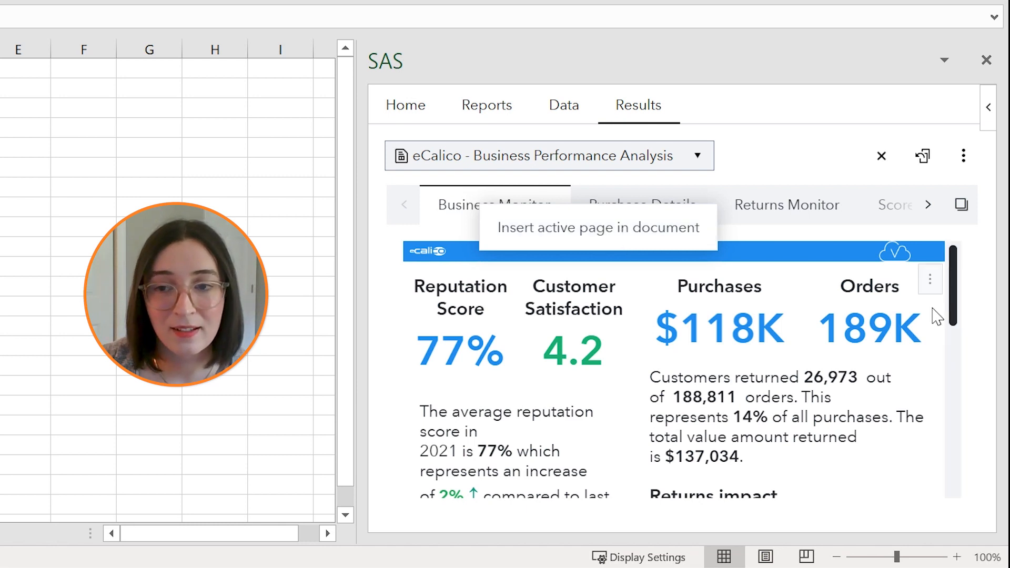
pyautogui.scroll(-3)
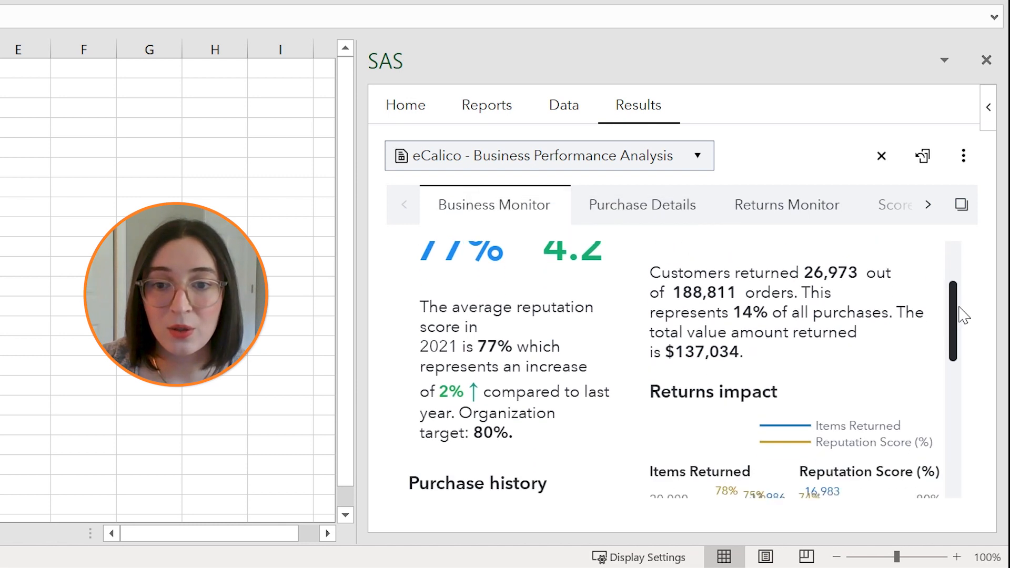
pyautogui.scroll(-3)
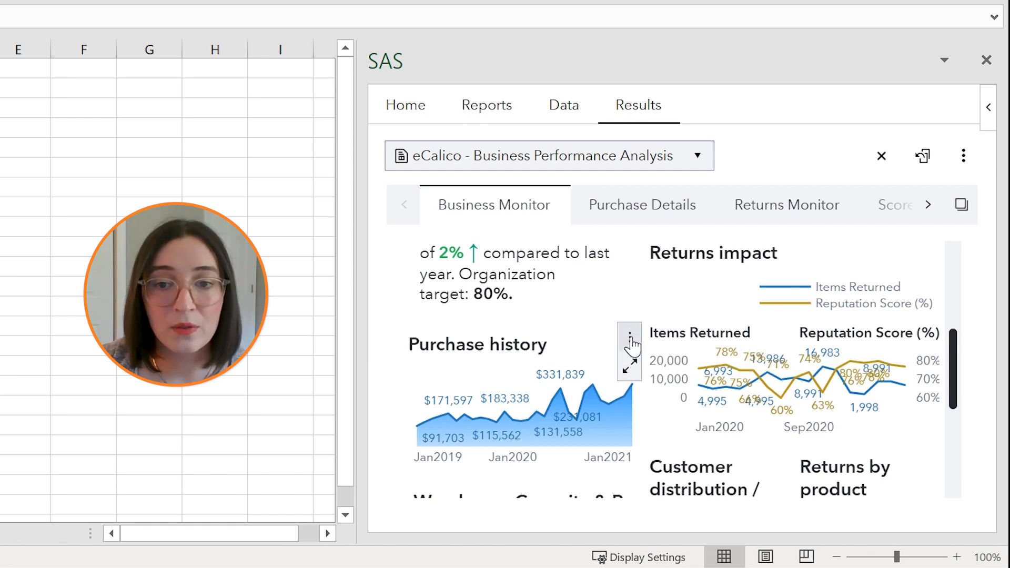
# Step: Insert the Purchase history chart via its actions menu into Sheet1
pyautogui.click(629, 340)
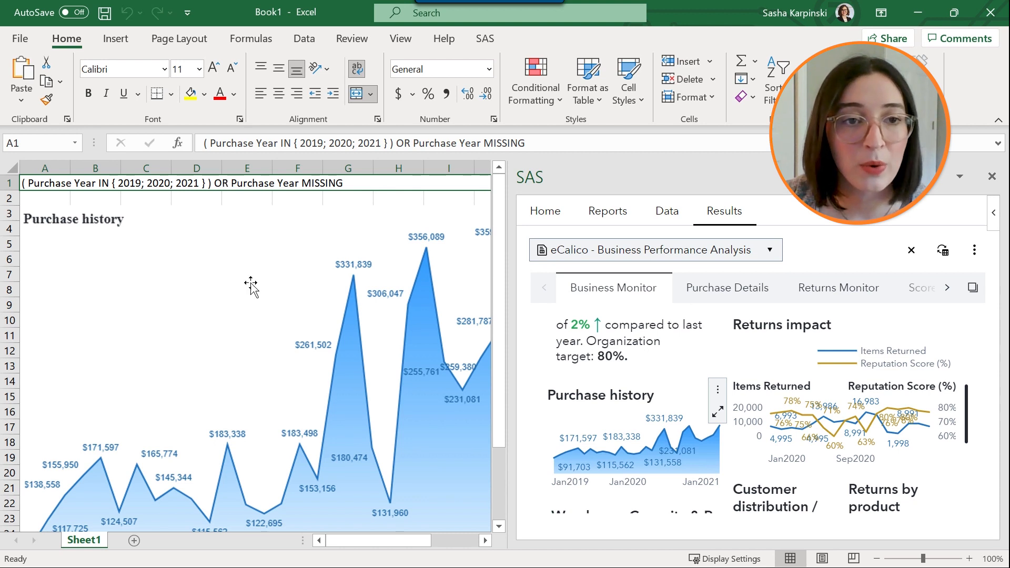
pyautogui.moveTo(294, 360)
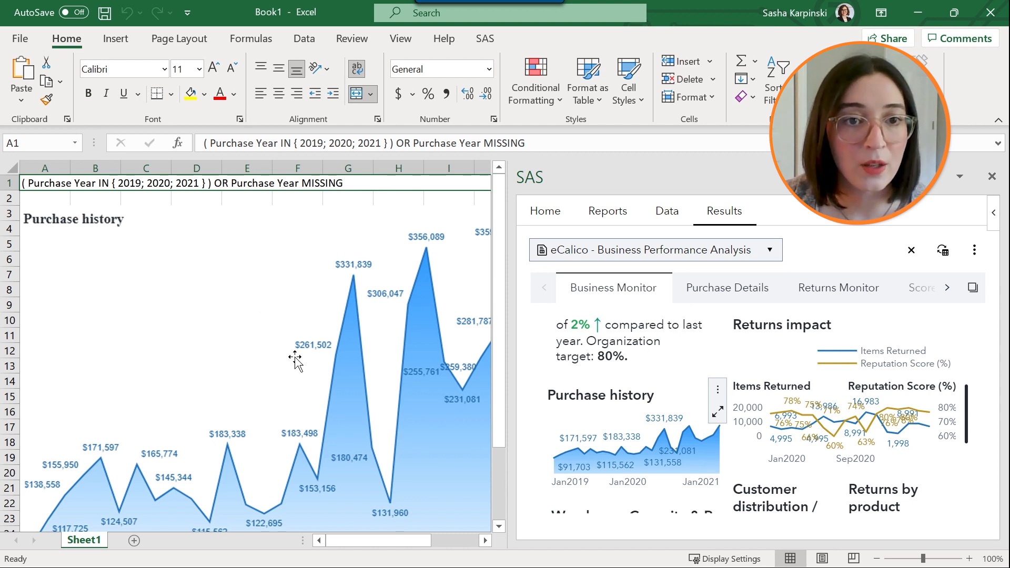
pyautogui.moveTo(241, 350)
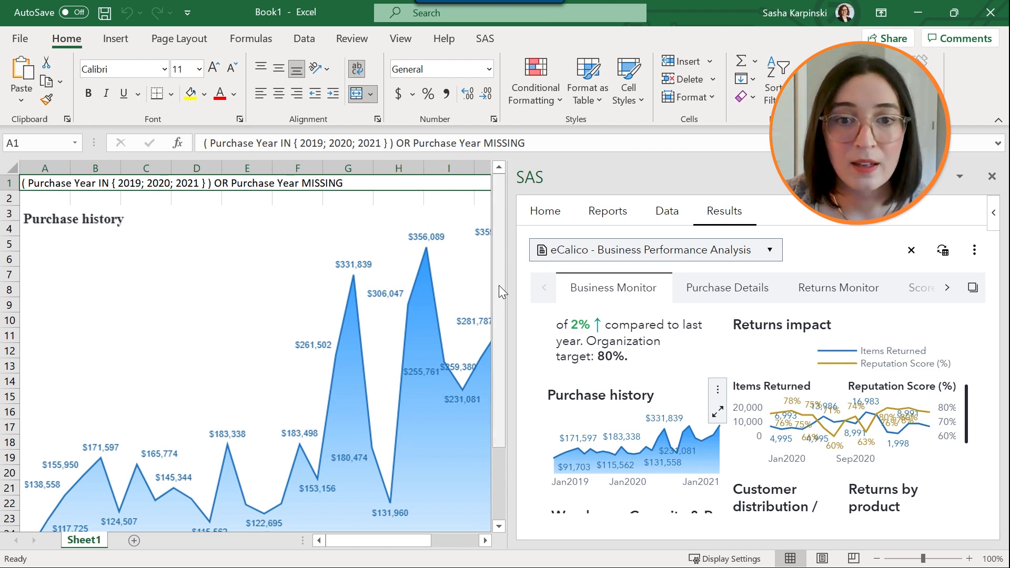
# Step: Add Sheet2 and display the eCalico report's Purchase Details page
pyautogui.scroll(-3)
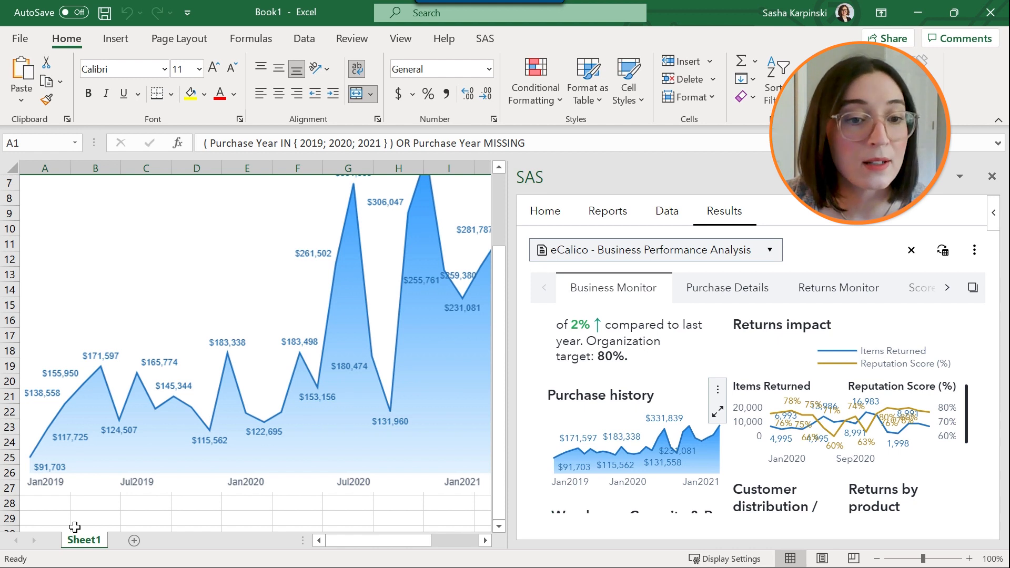
pyautogui.moveTo(381, 289)
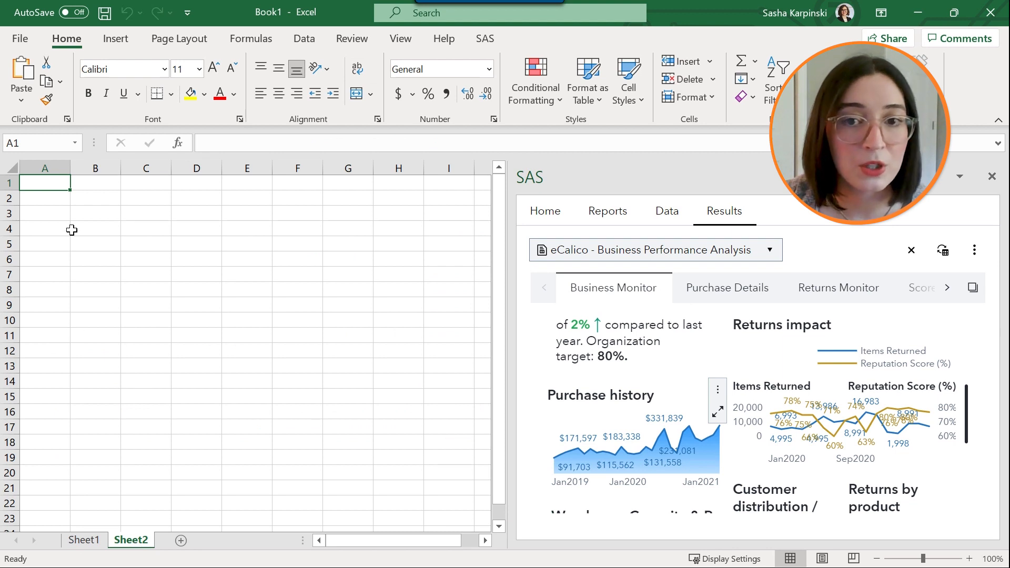
pyautogui.moveTo(749, 296)
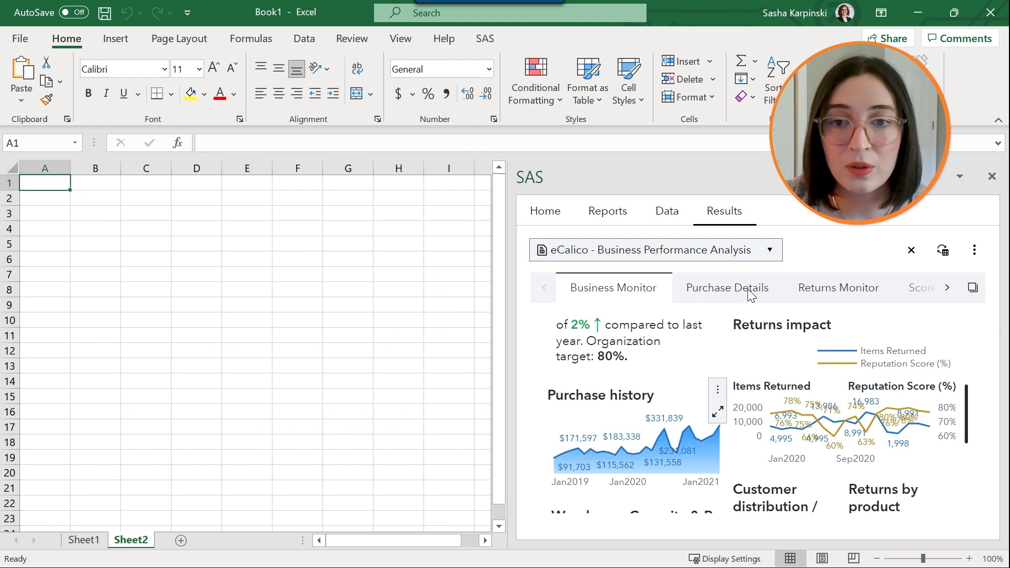
pyautogui.click(726, 287)
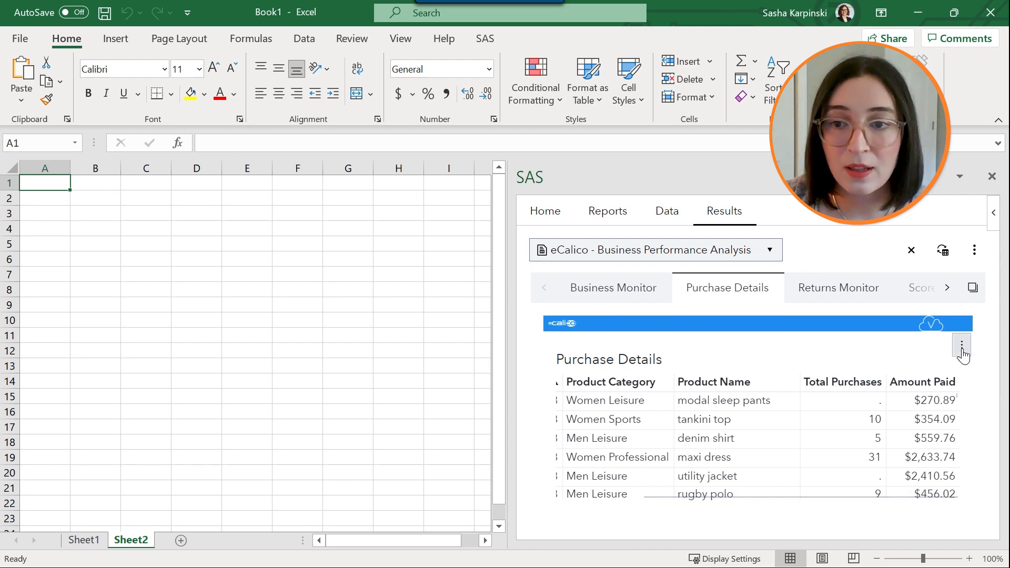
# Step: Insert the Purchase Details table into Sheet2 from its actions menu
pyautogui.click(960, 344)
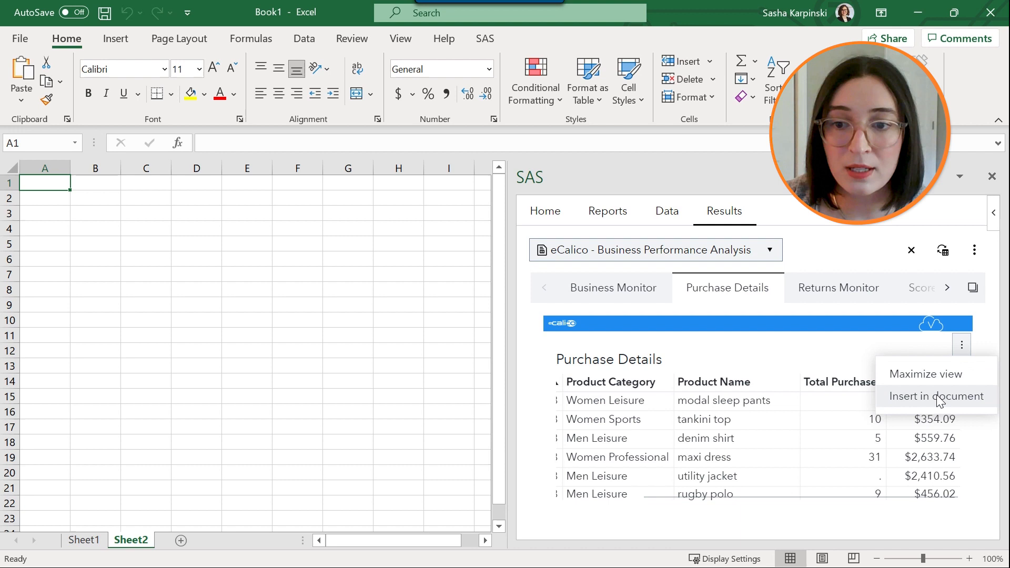
pyautogui.click(935, 396)
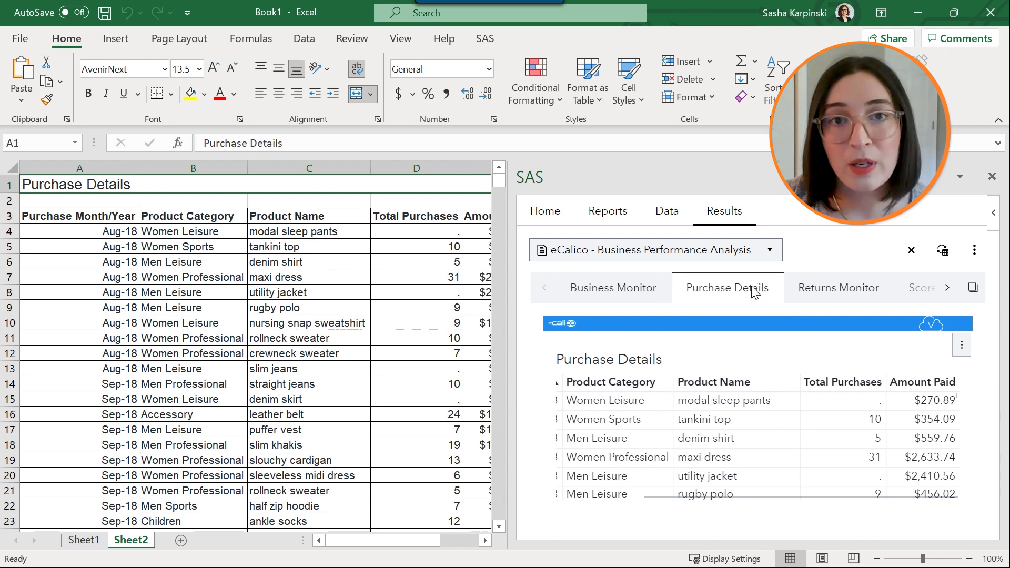
pyautogui.moveTo(737, 298)
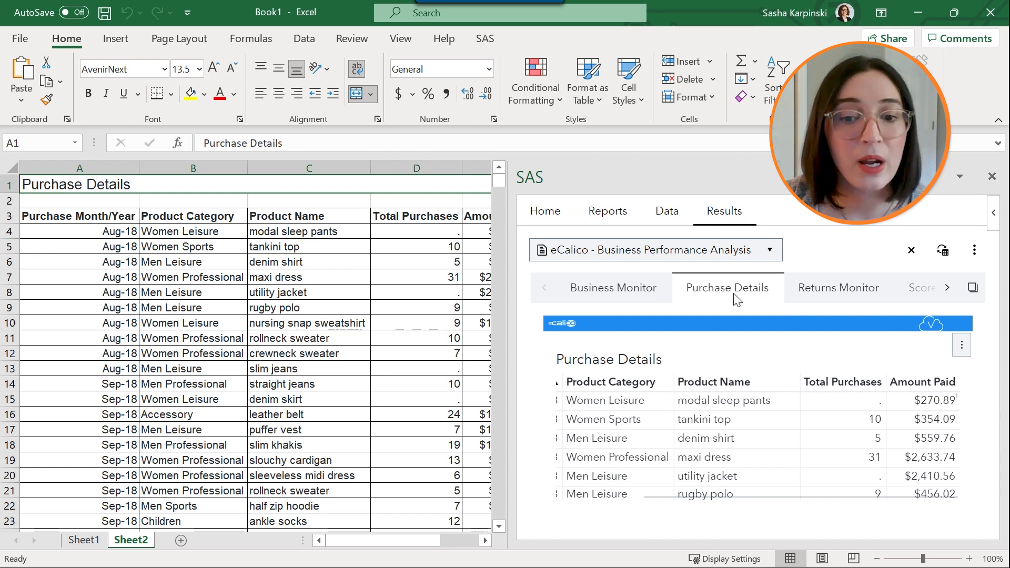
pyautogui.moveTo(732, 314)
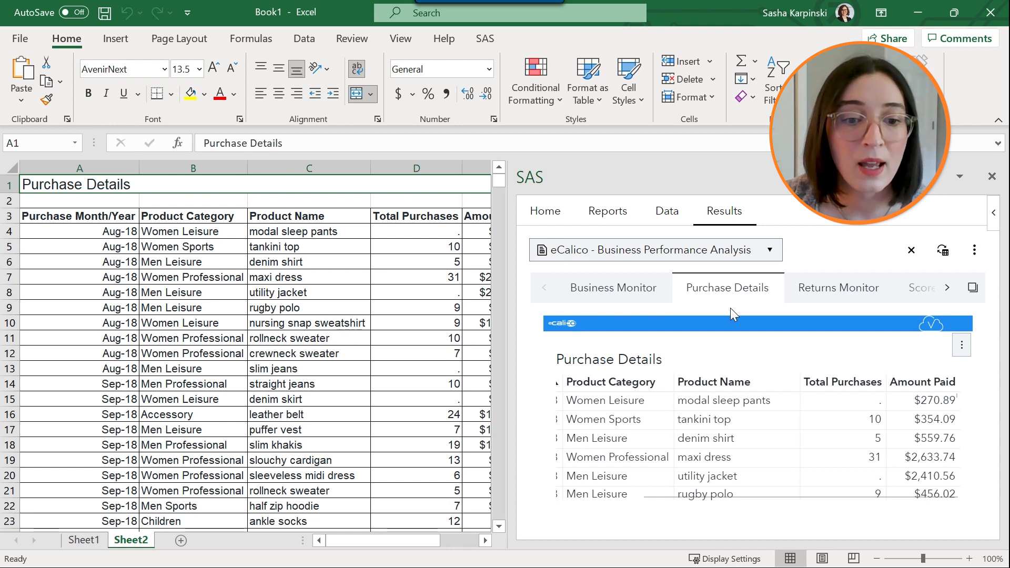
pyautogui.moveTo(336, 308)
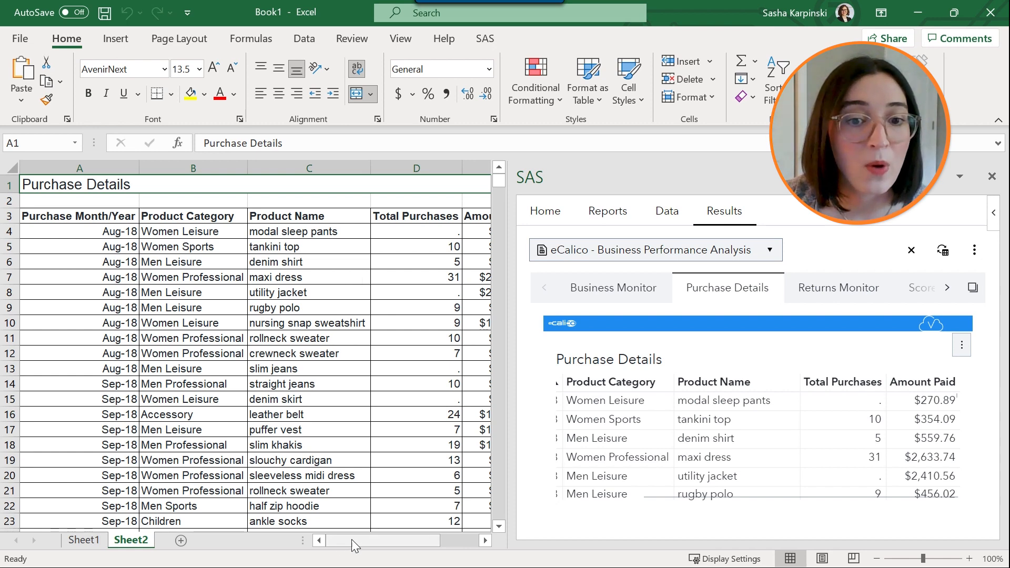
pyautogui.hscroll(3)
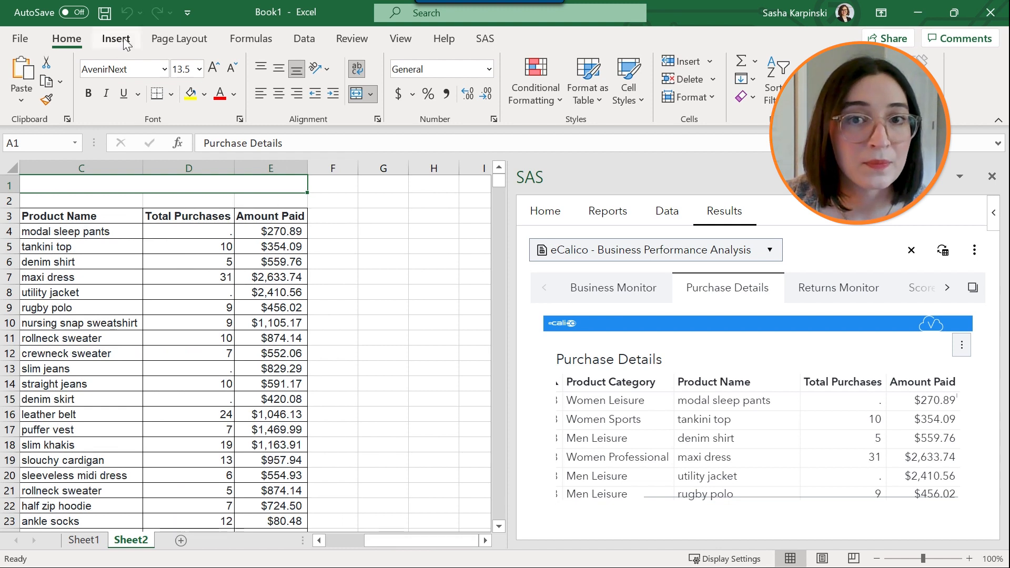
pyautogui.click(270, 168)
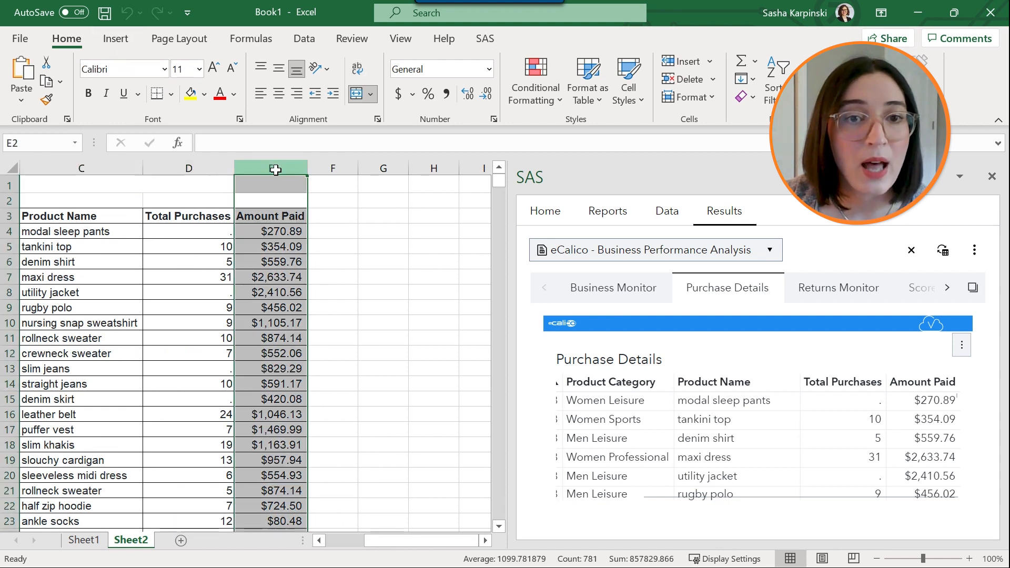
pyautogui.click(534, 80)
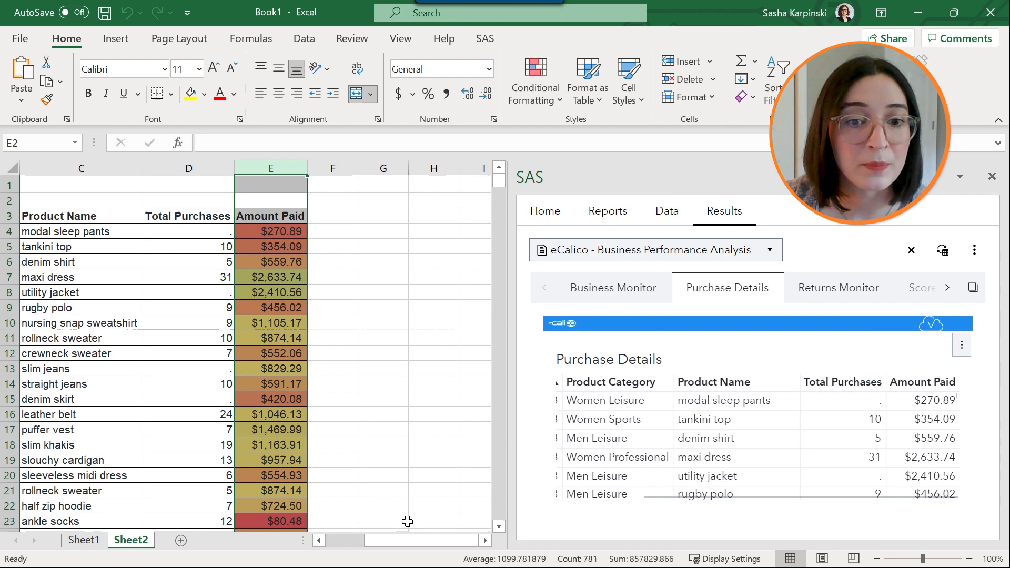
pyautogui.moveTo(413, 541); pyautogui.dragTo(370, 541)
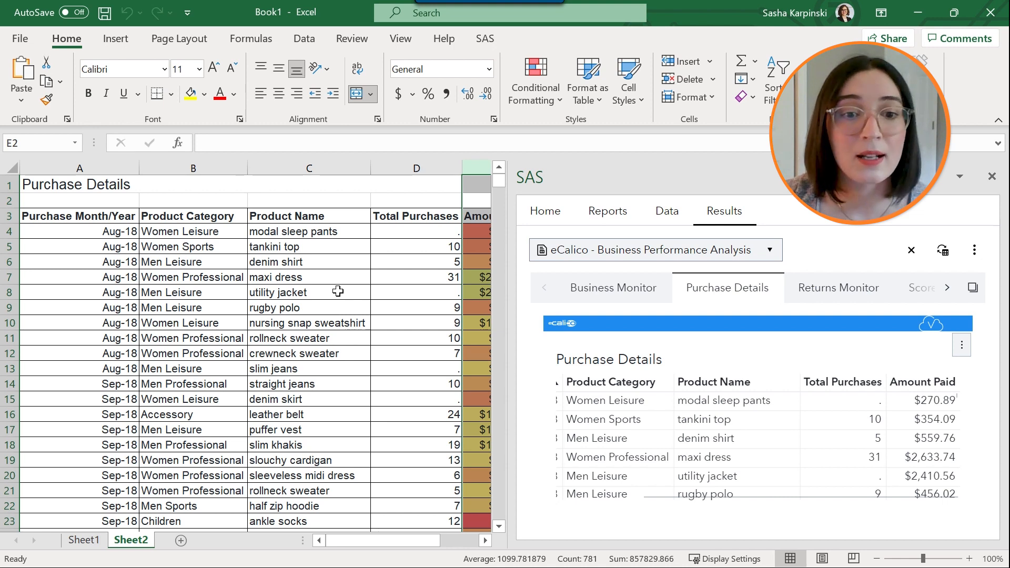
pyautogui.moveTo(586, 198)
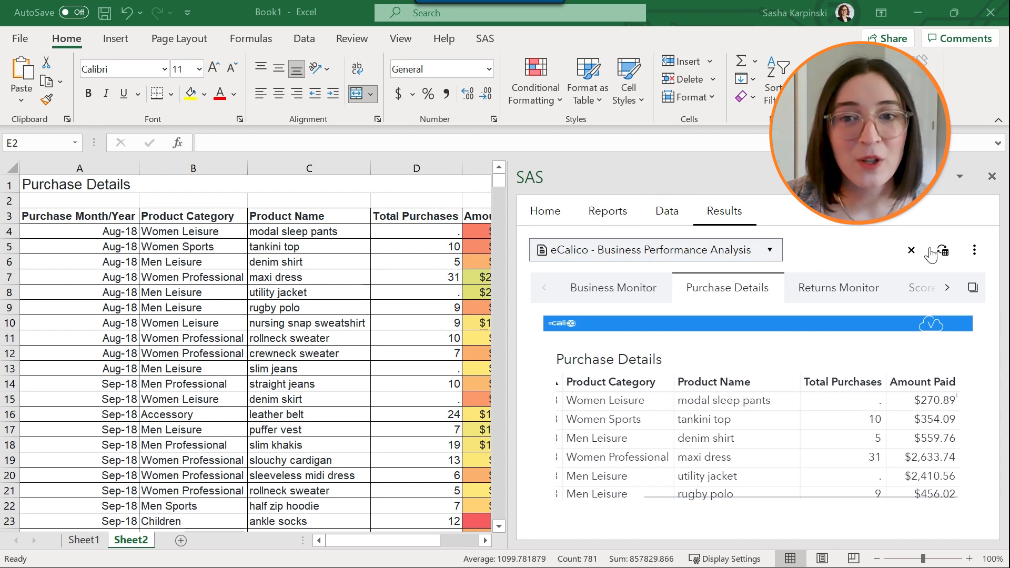
pyautogui.moveTo(829, 327)
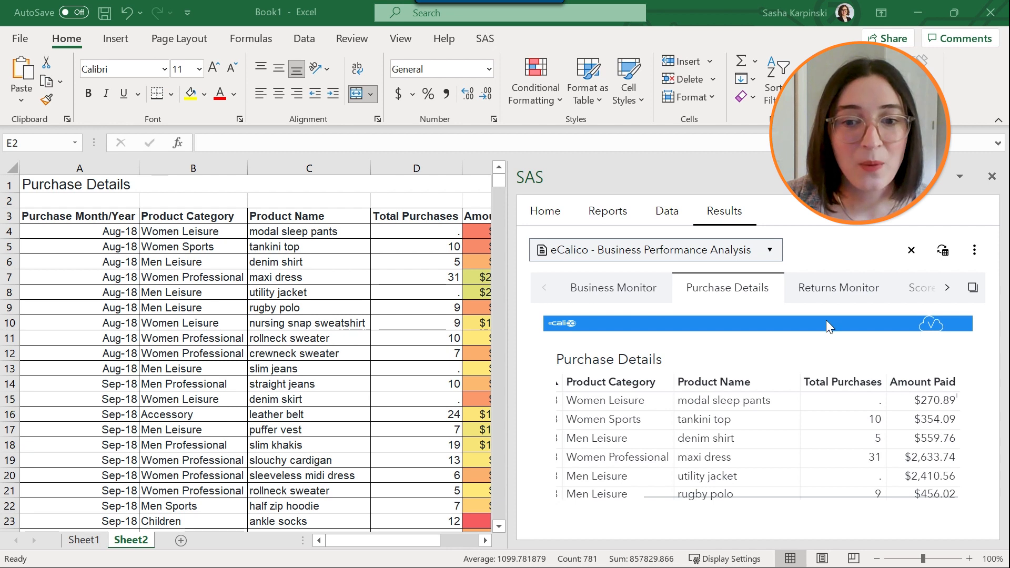
pyautogui.moveTo(213, 361)
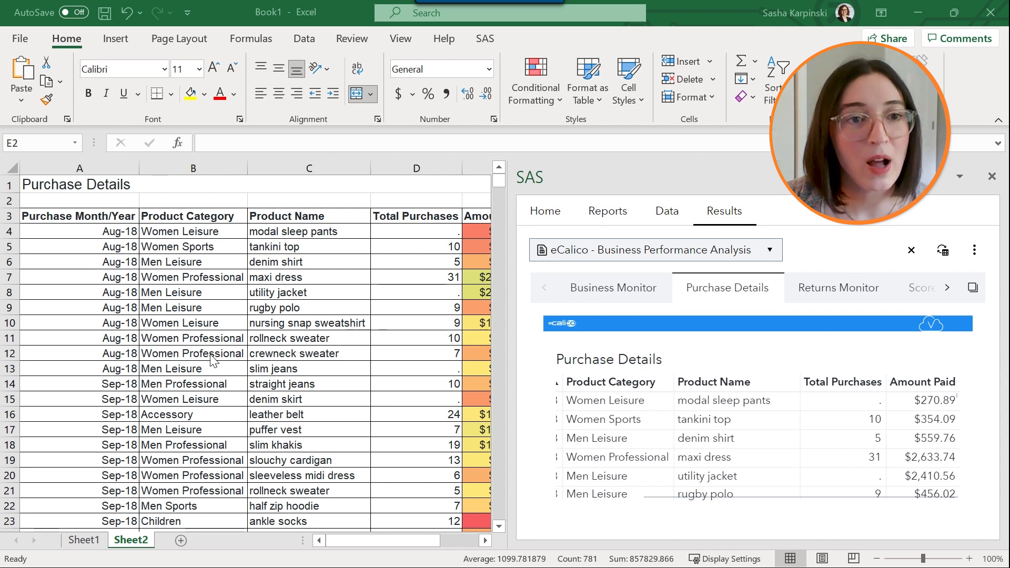
pyautogui.moveTo(648, 332)
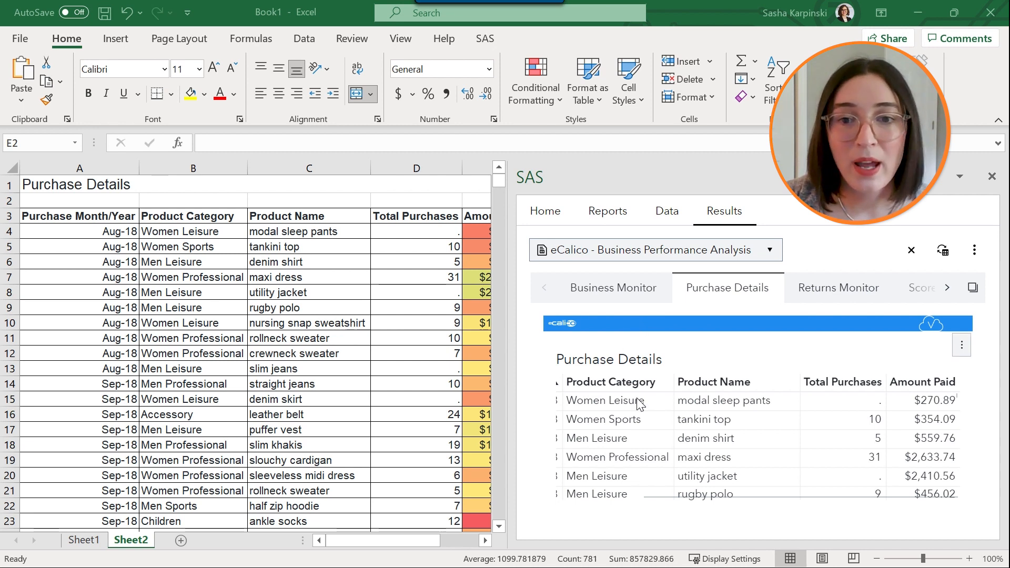
pyautogui.moveTo(707, 449)
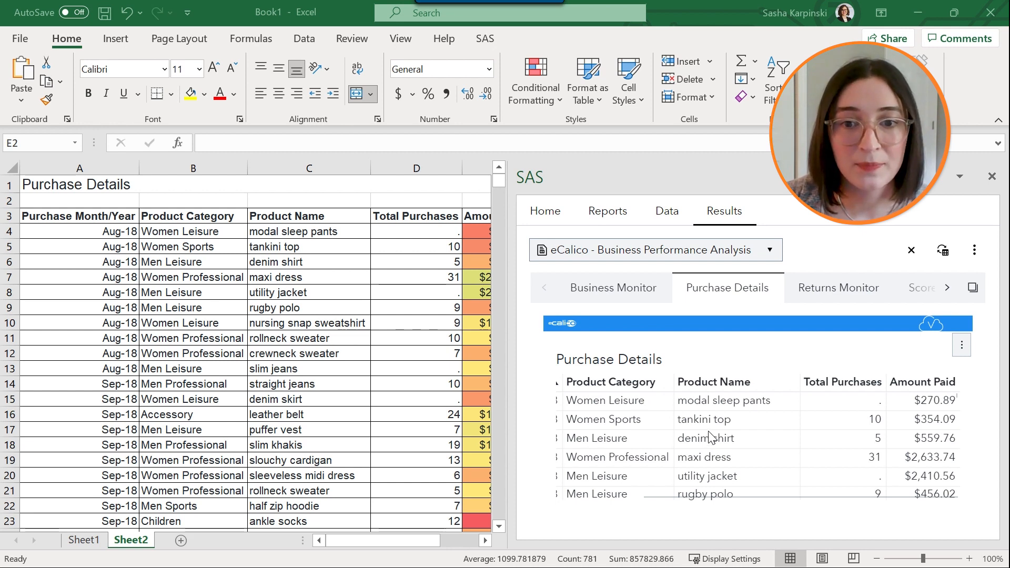
pyautogui.moveTo(392, 340)
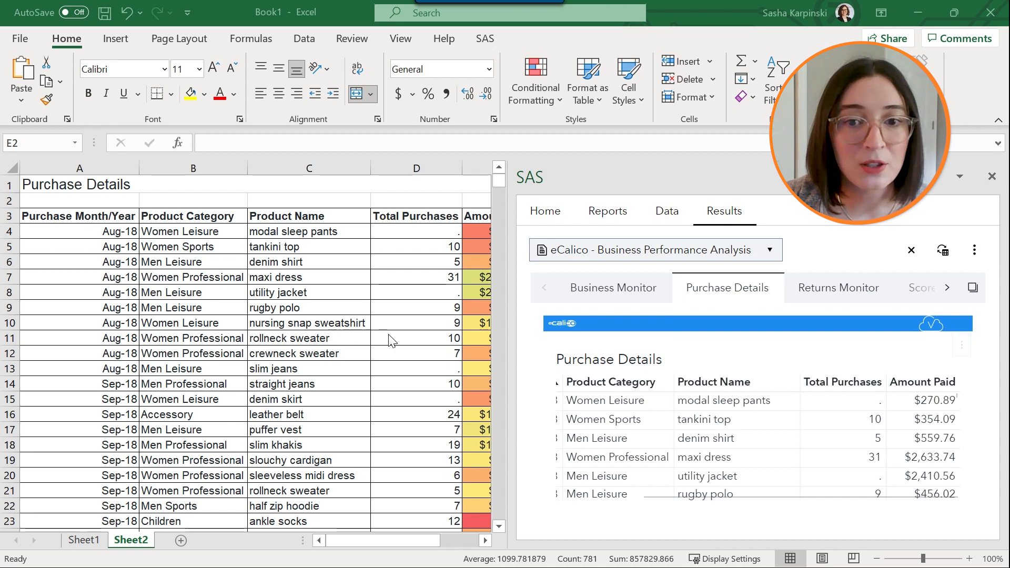
pyautogui.moveTo(358, 376)
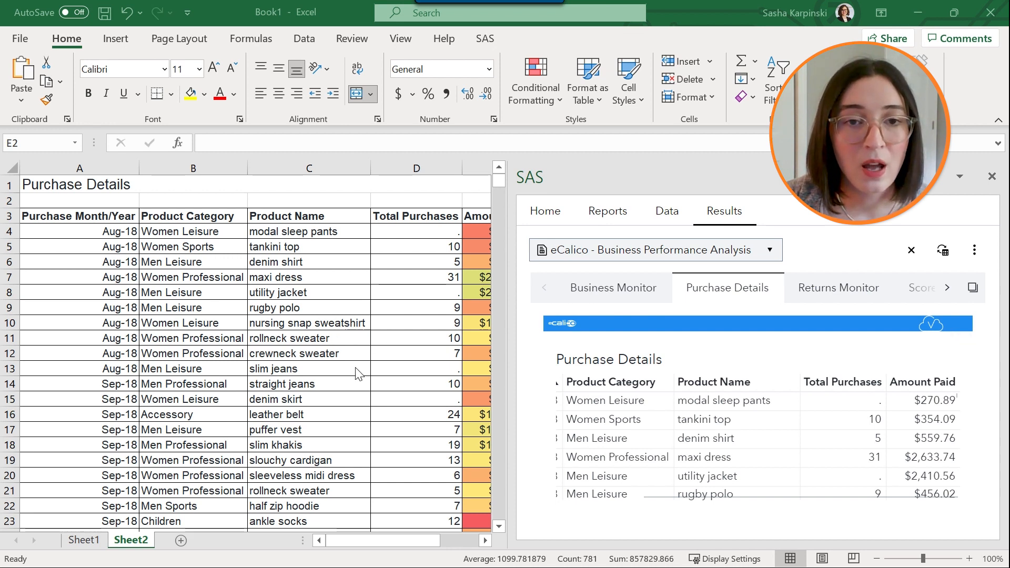
pyautogui.moveTo(475, 361)
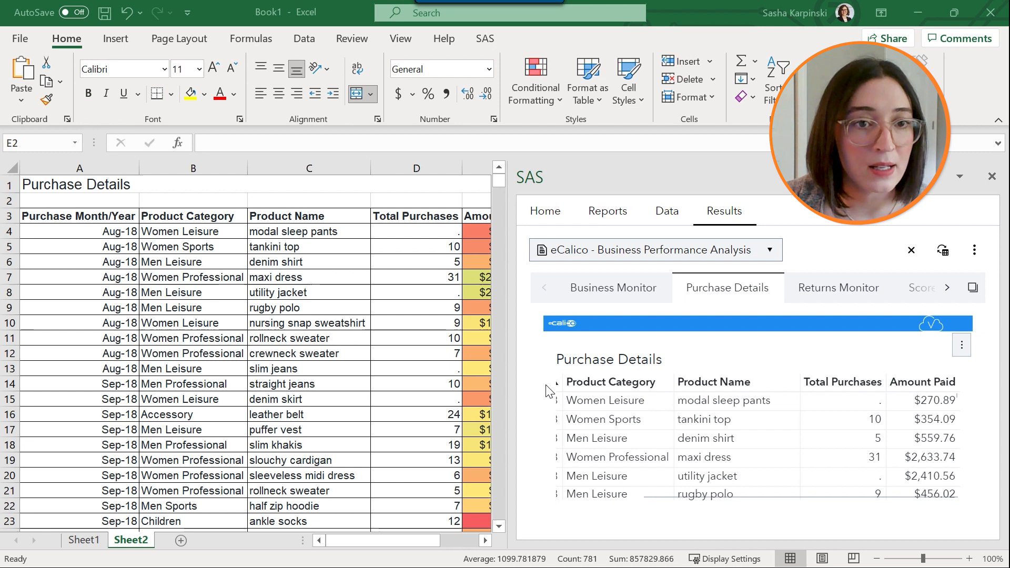
pyautogui.moveTo(77, 231)
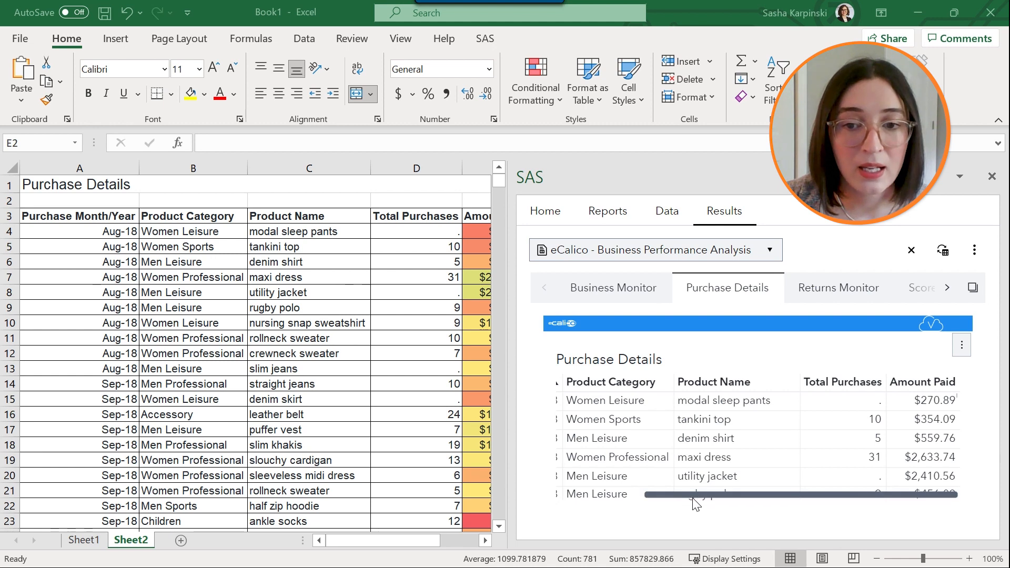
# Step: Sort the report table ascending by the Product Category column
pyautogui.moveTo(695, 494); pyautogui.dragTo(663, 494)
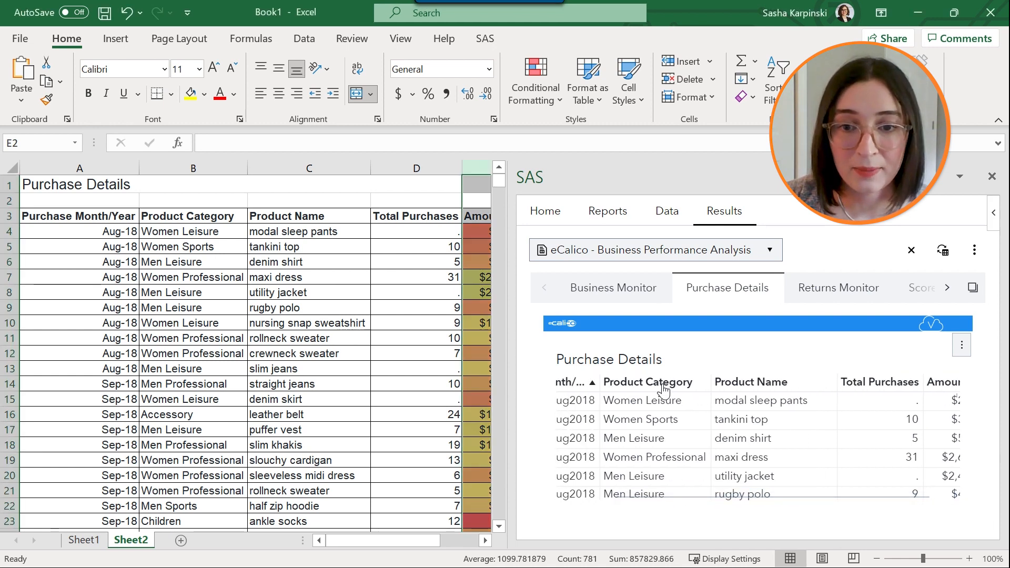
pyautogui.click(648, 381)
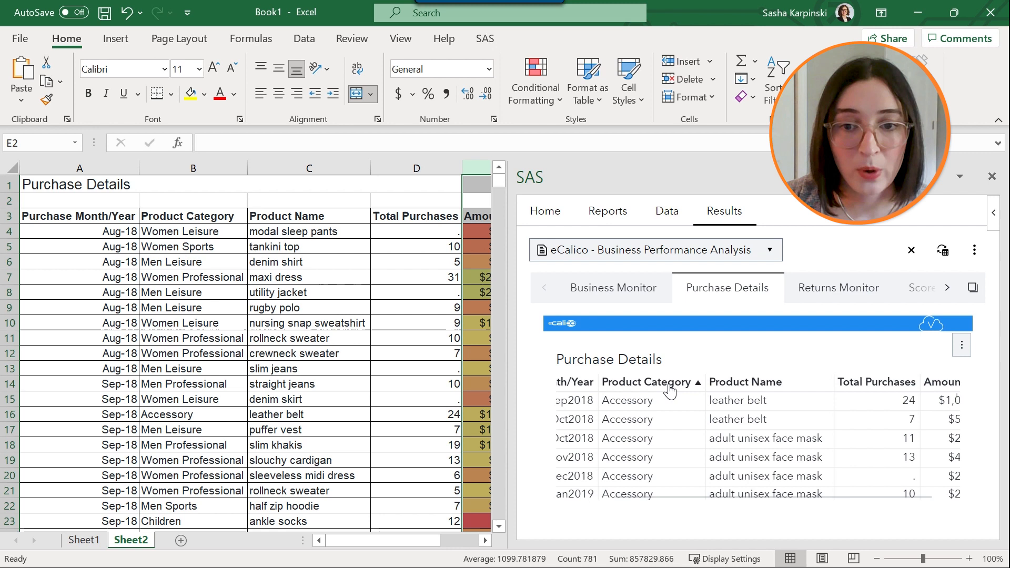
pyautogui.moveTo(666, 394)
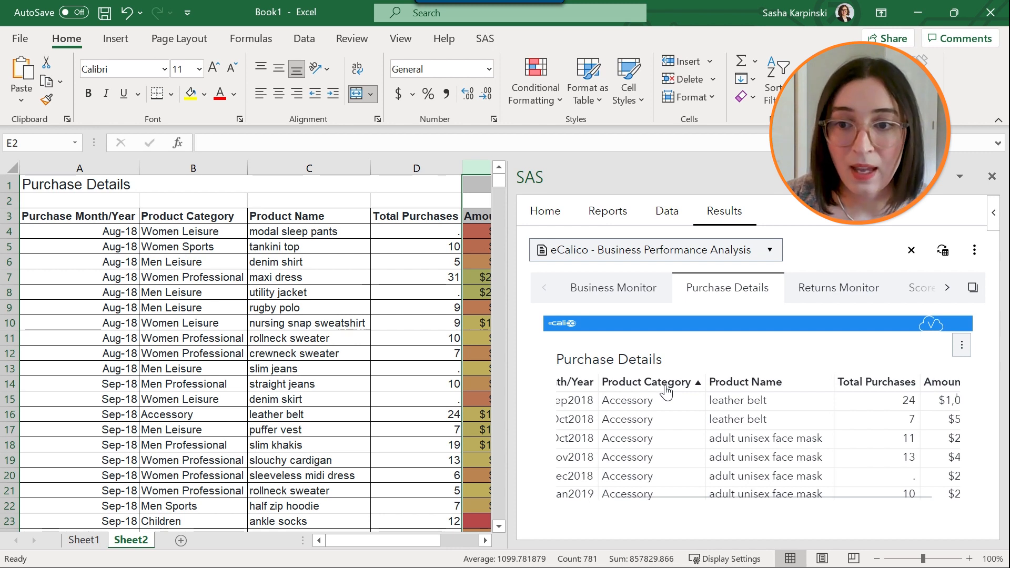
# Step: Update Sheet2's table from the report so Accessory rows come first
pyautogui.click(961, 344)
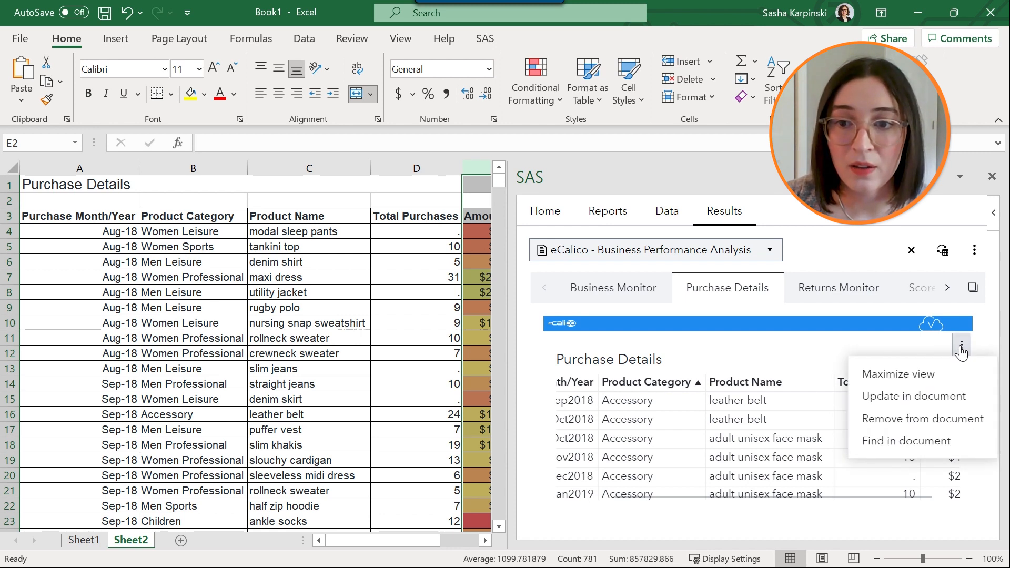
pyautogui.moveTo(961, 347)
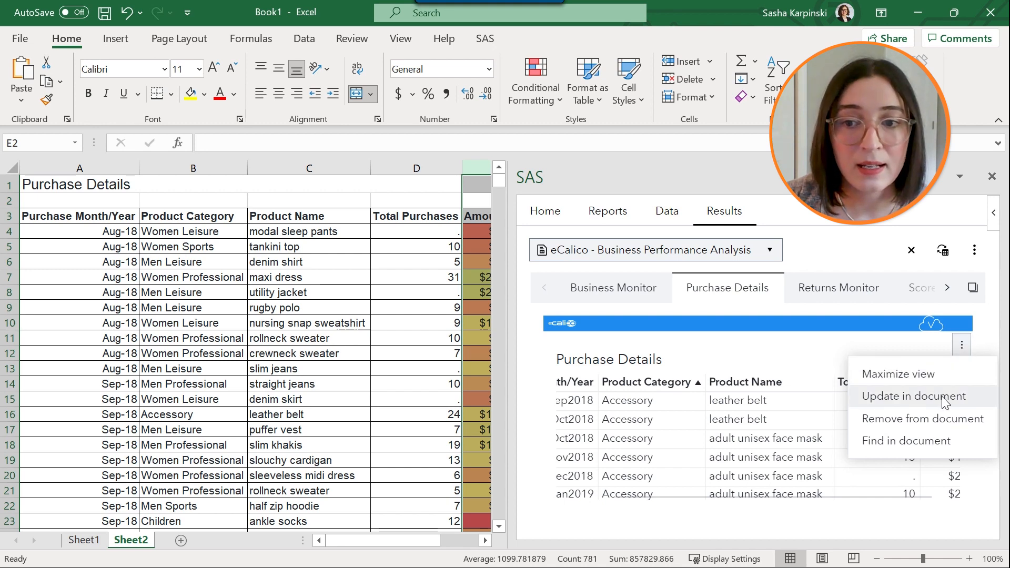
pyautogui.click(913, 396)
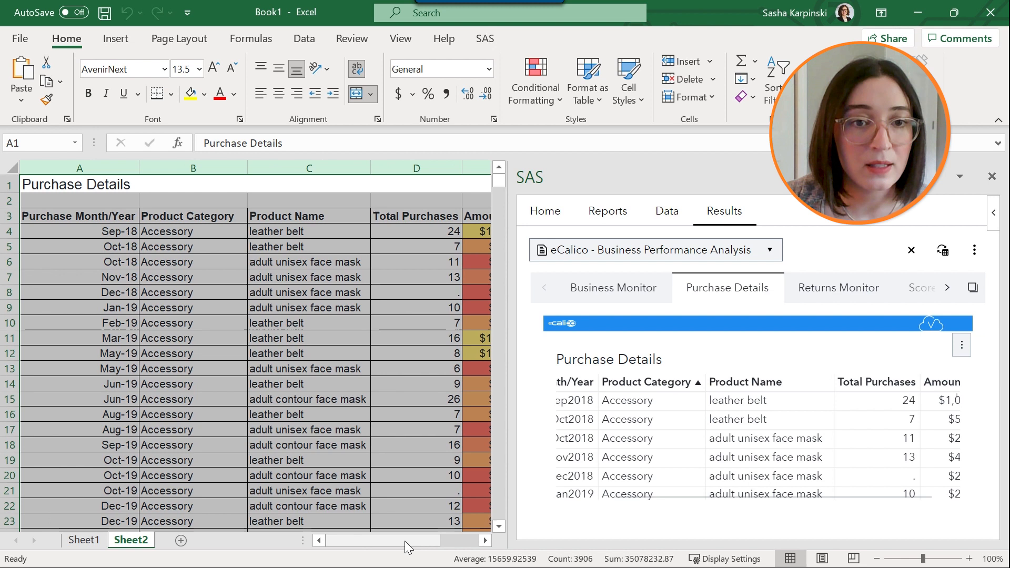
pyautogui.moveTo(288, 261)
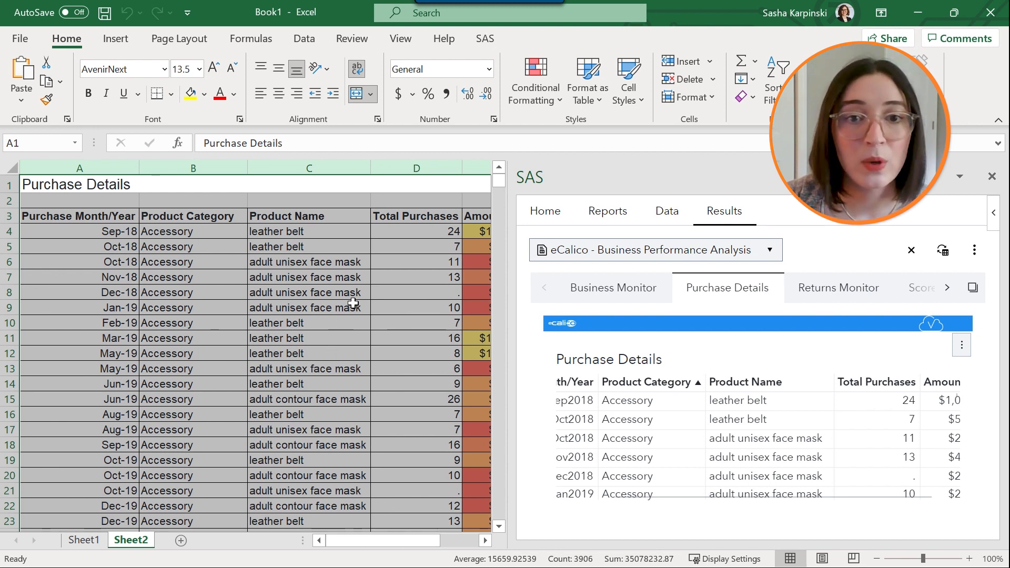
pyautogui.moveTo(410, 359)
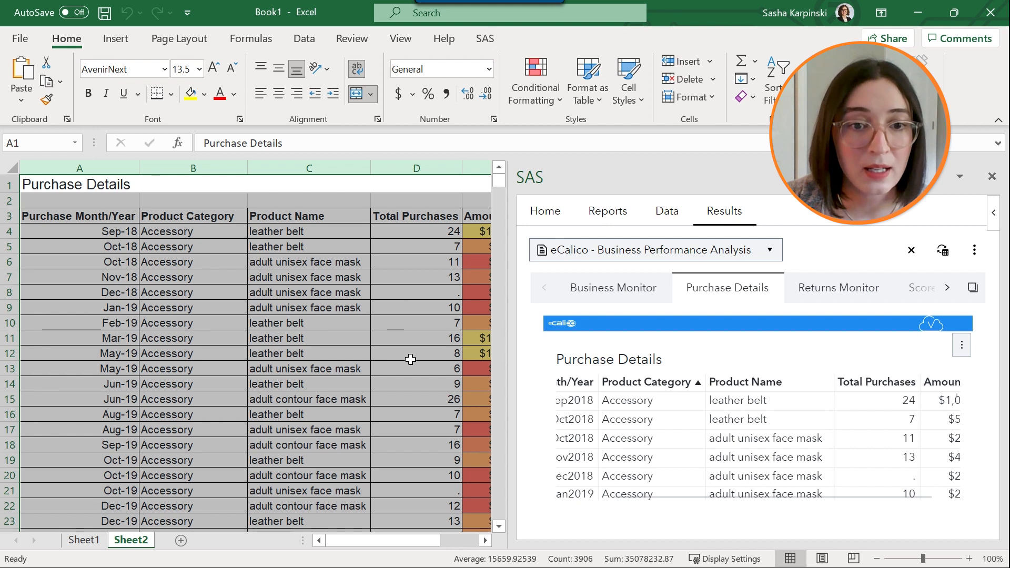
pyautogui.moveTo(372, 269)
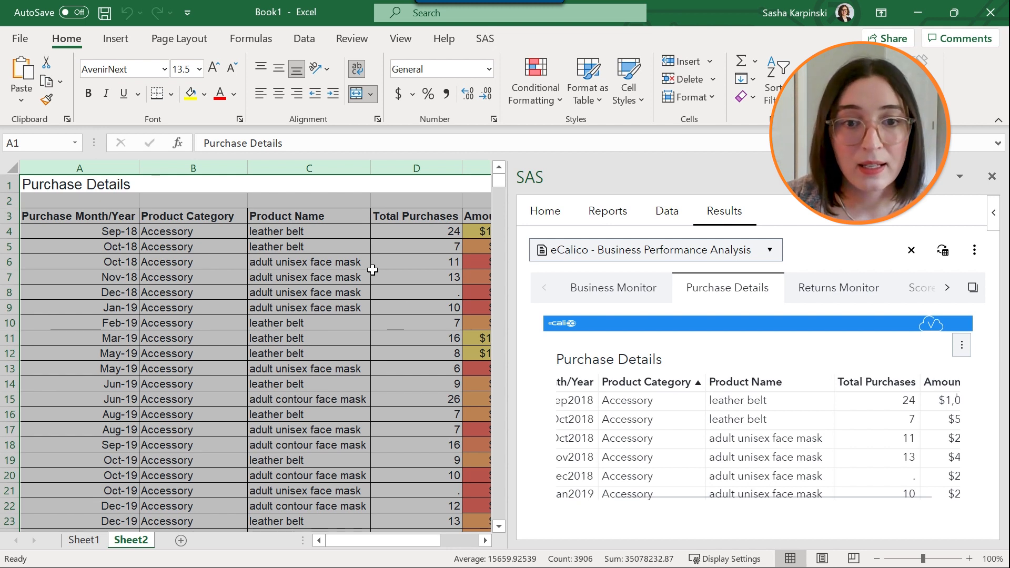
pyautogui.moveTo(369, 322)
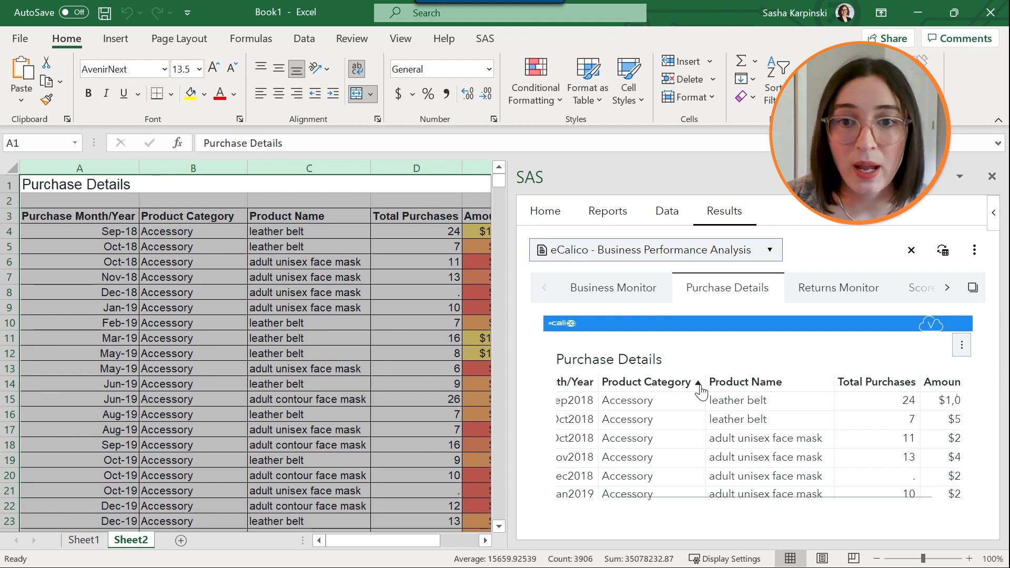
pyautogui.moveTo(922, 379)
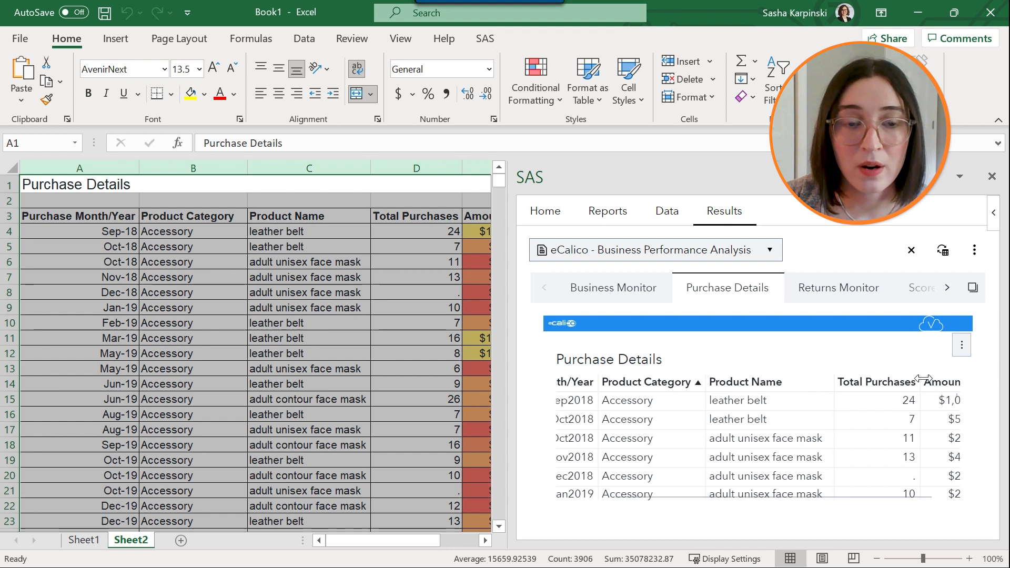
pyautogui.moveTo(755, 373)
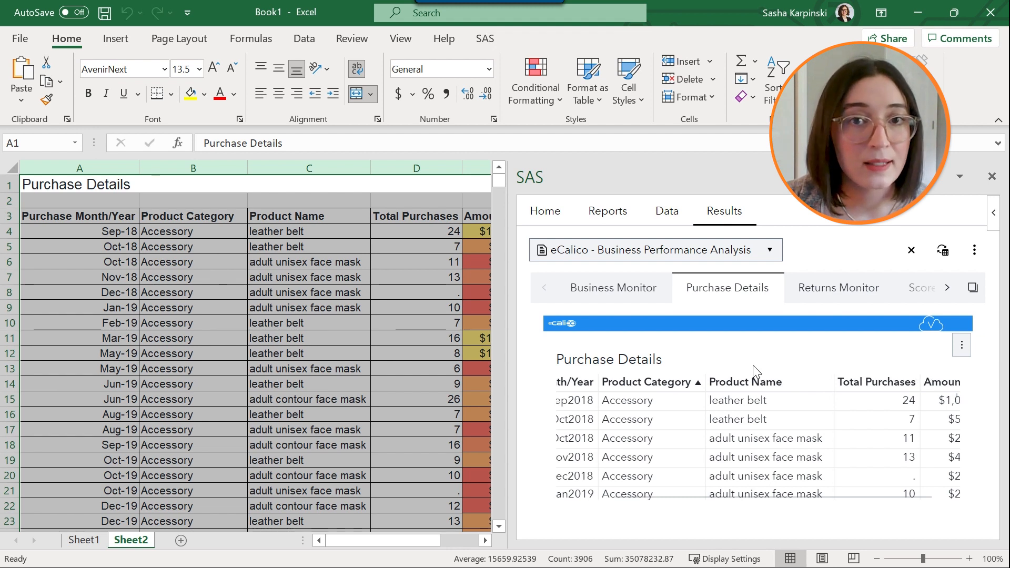
pyautogui.moveTo(534, 80)
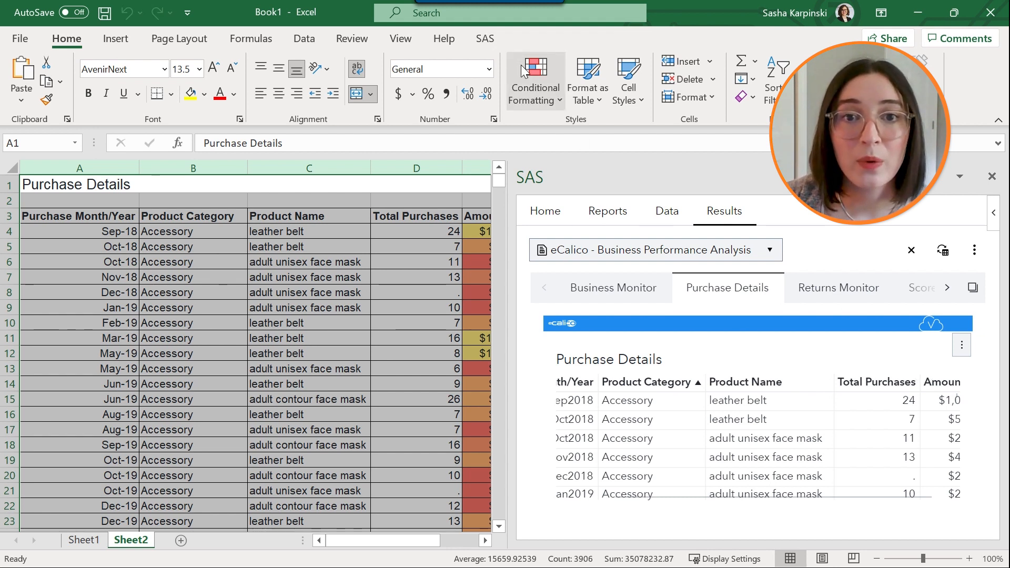
# Step: Open the SAS add-in ribbon commands to update the selected table
pyautogui.click(484, 38)
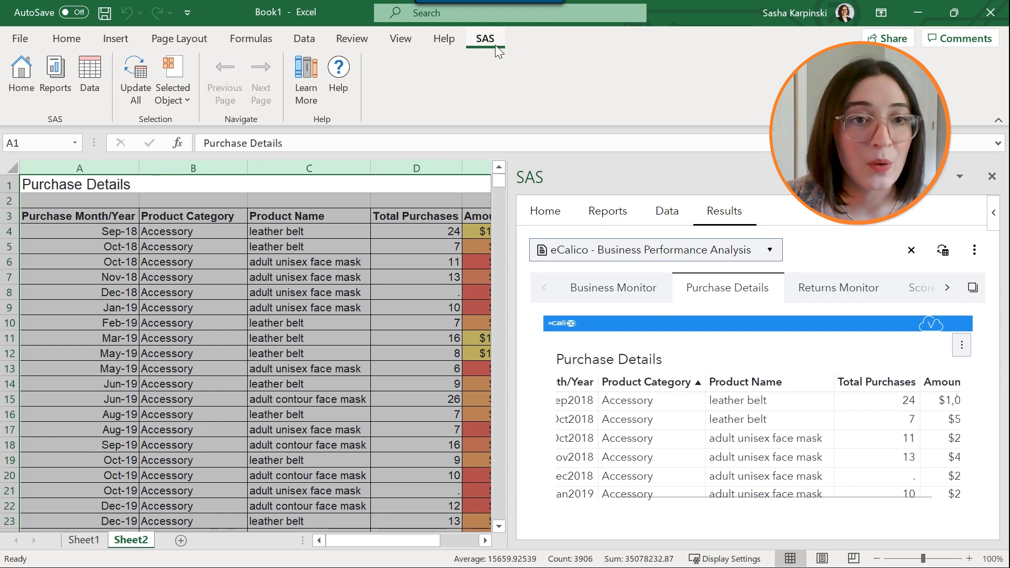
pyautogui.moveTo(375, 84)
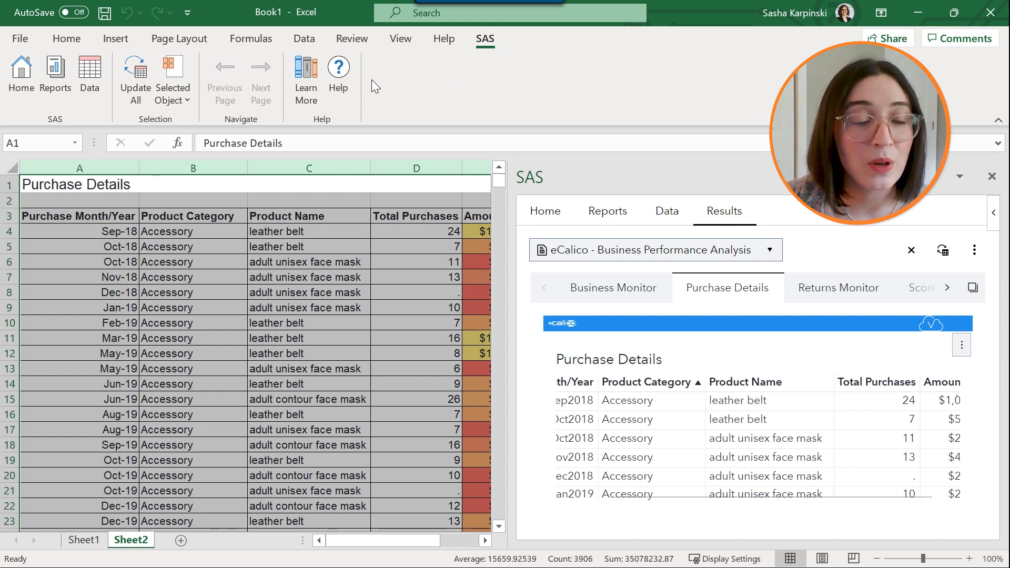
pyautogui.moveTo(106, 90)
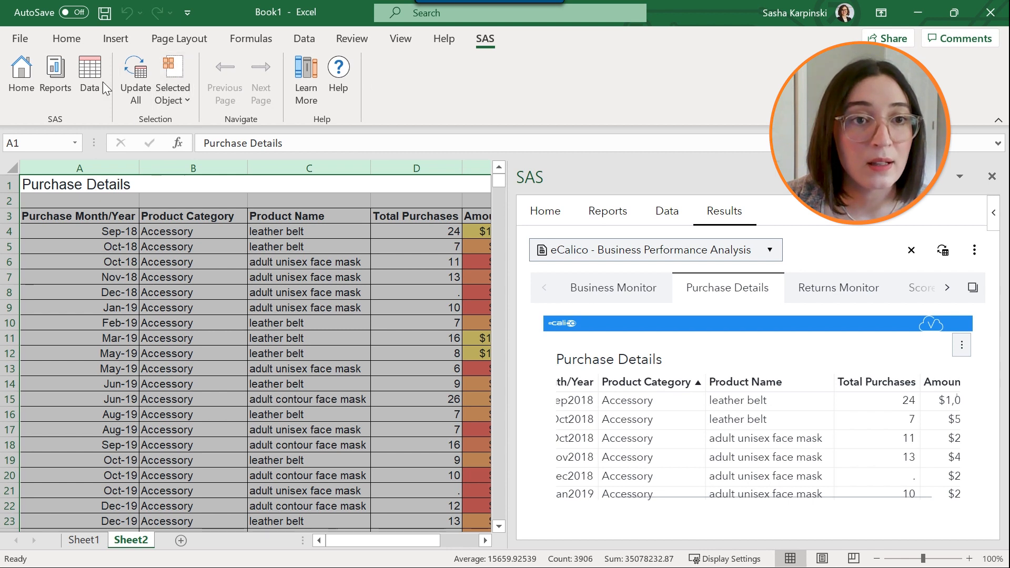
pyautogui.moveTo(178, 126)
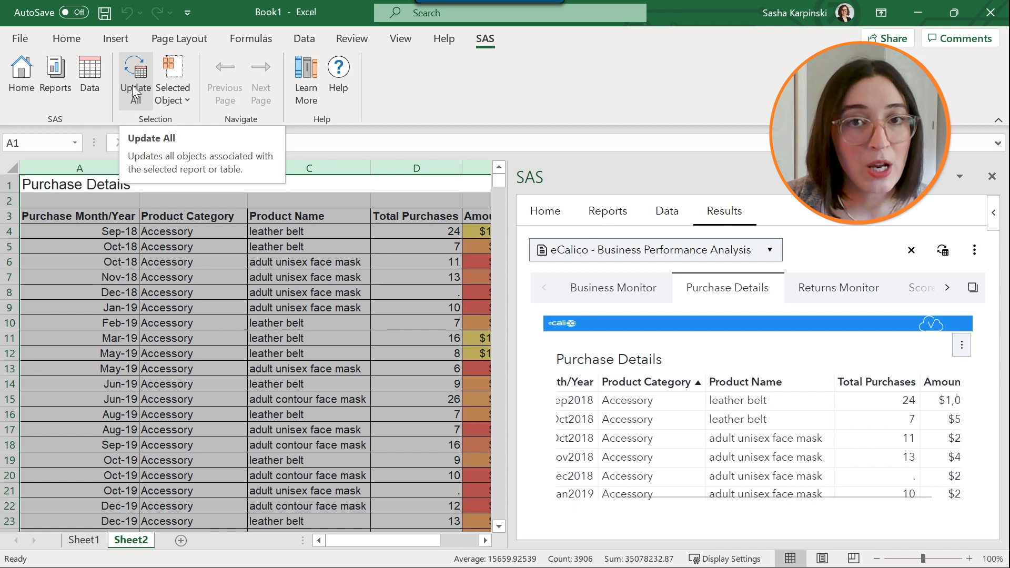
pyautogui.moveTo(172, 81)
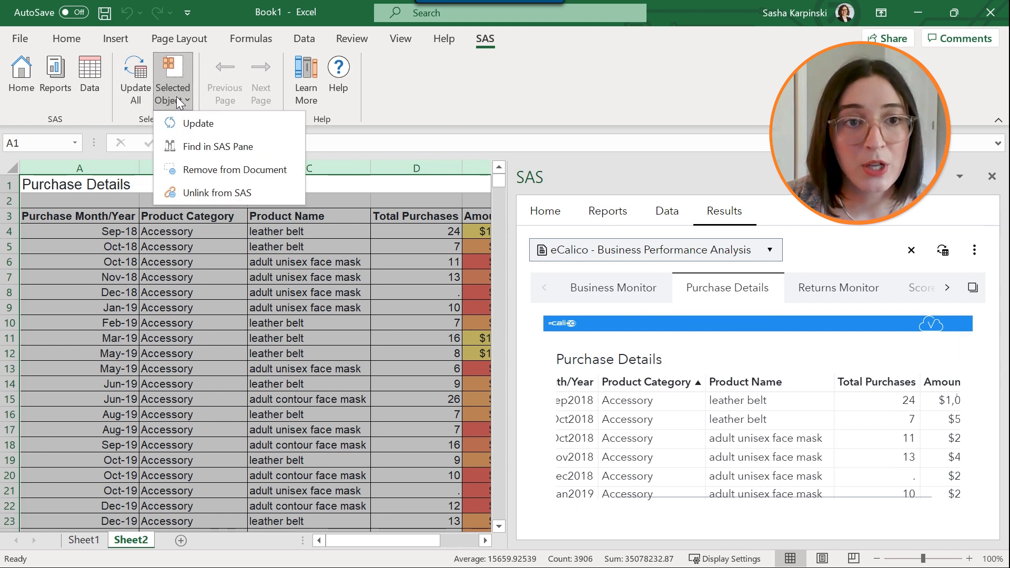
pyautogui.moveTo(198, 123)
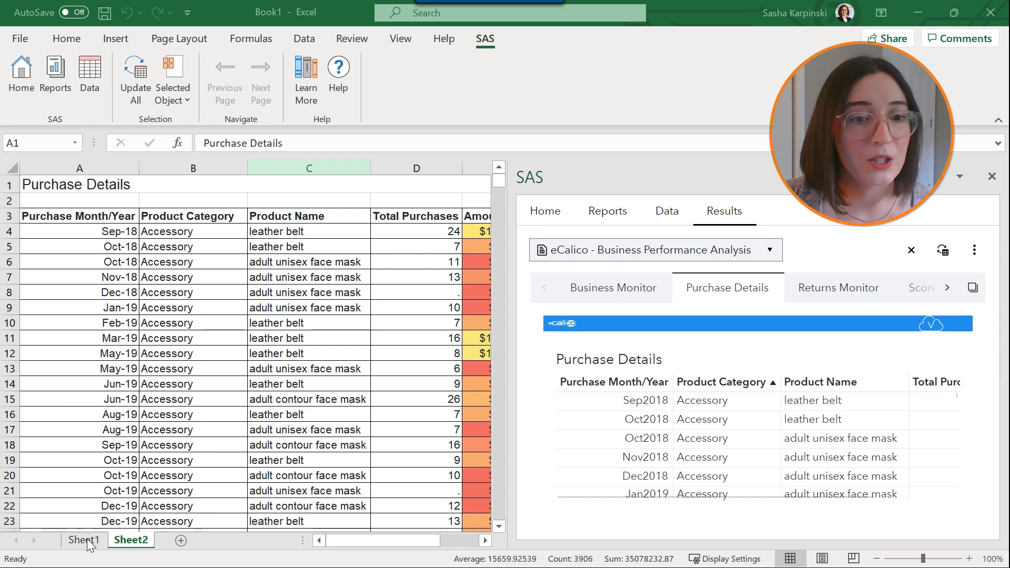
# Step: Unlink Sheet1's Purchase history chart from SAS, making it static
pyautogui.click(84, 539)
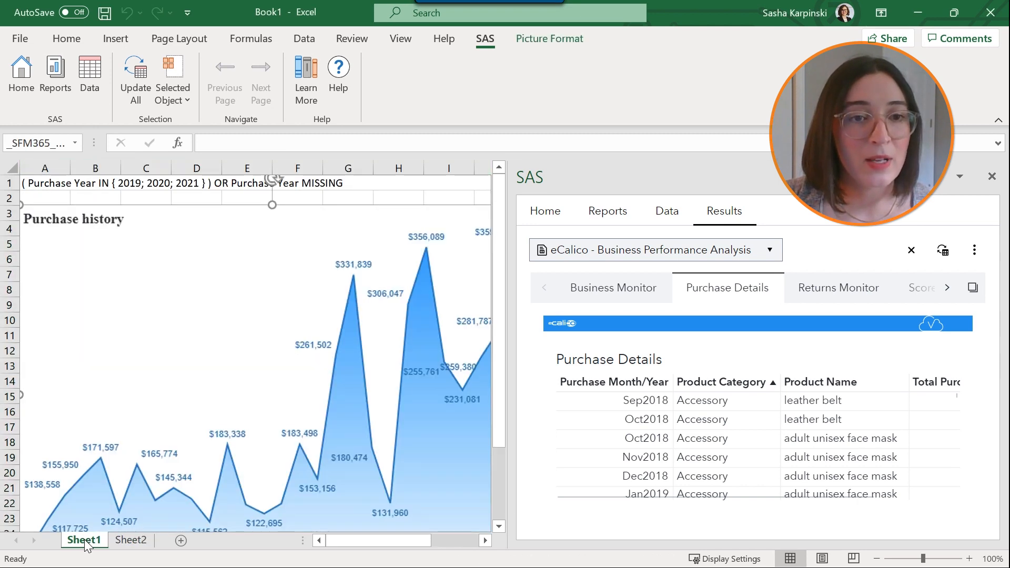
pyautogui.moveTo(345, 303)
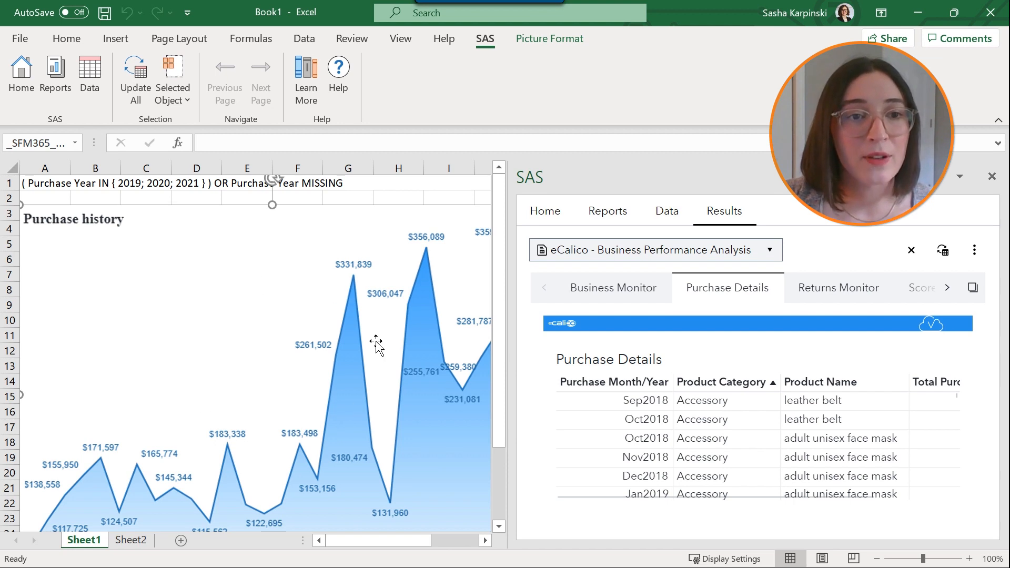
pyautogui.moveTo(367, 338)
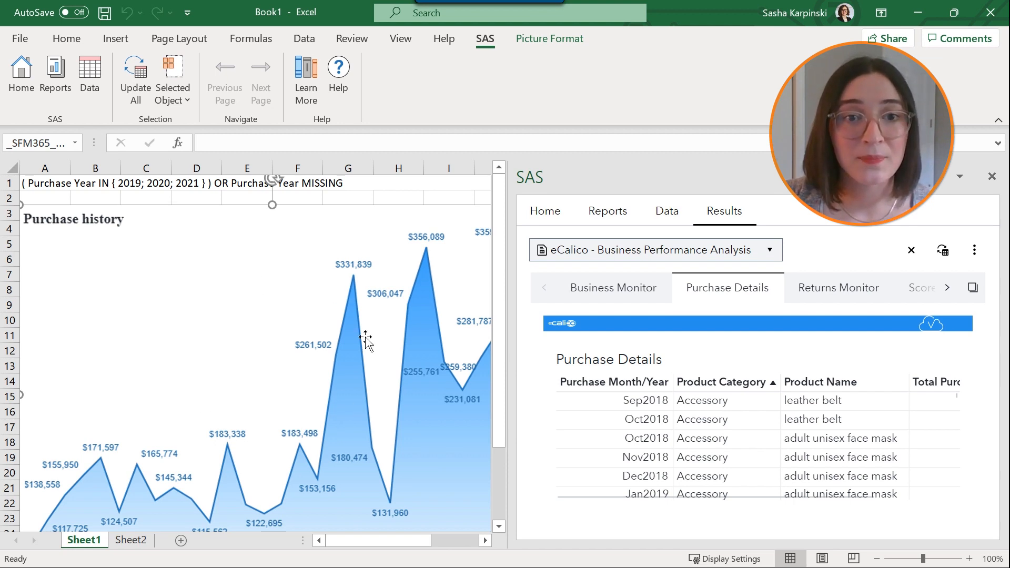
pyautogui.moveTo(201, 312)
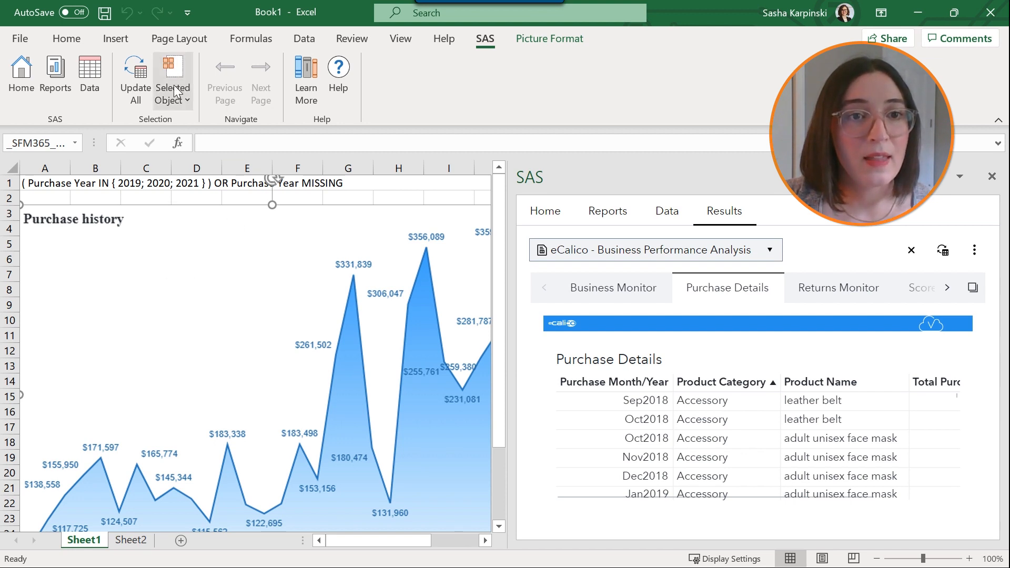
pyautogui.moveTo(172, 77)
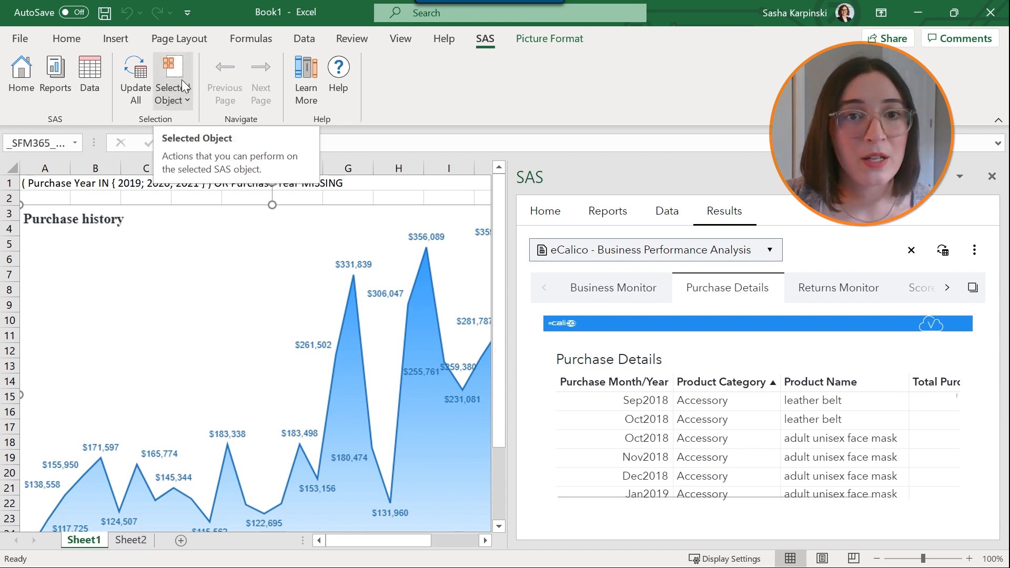
pyautogui.click(172, 81)
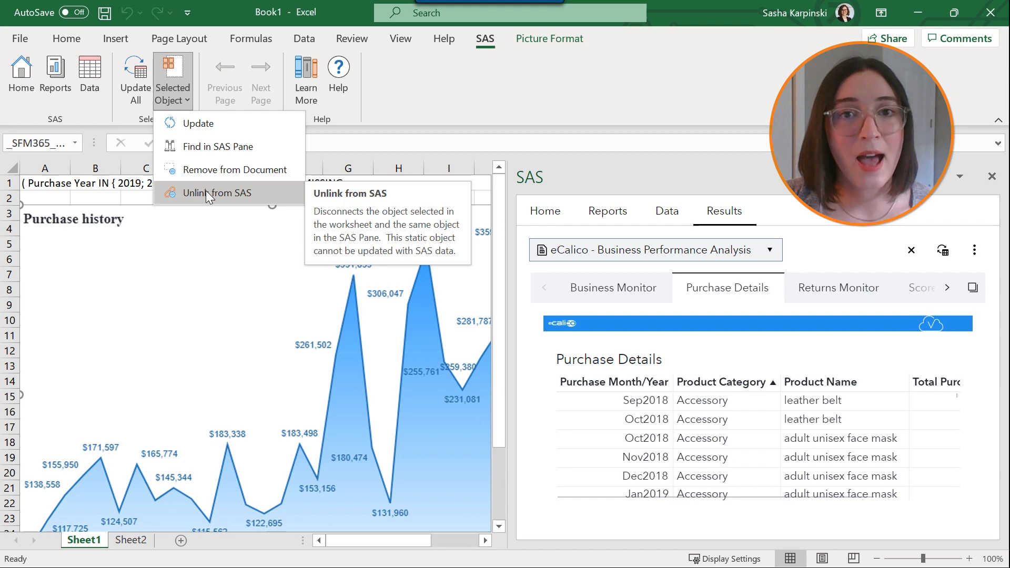
pyautogui.click(613, 287)
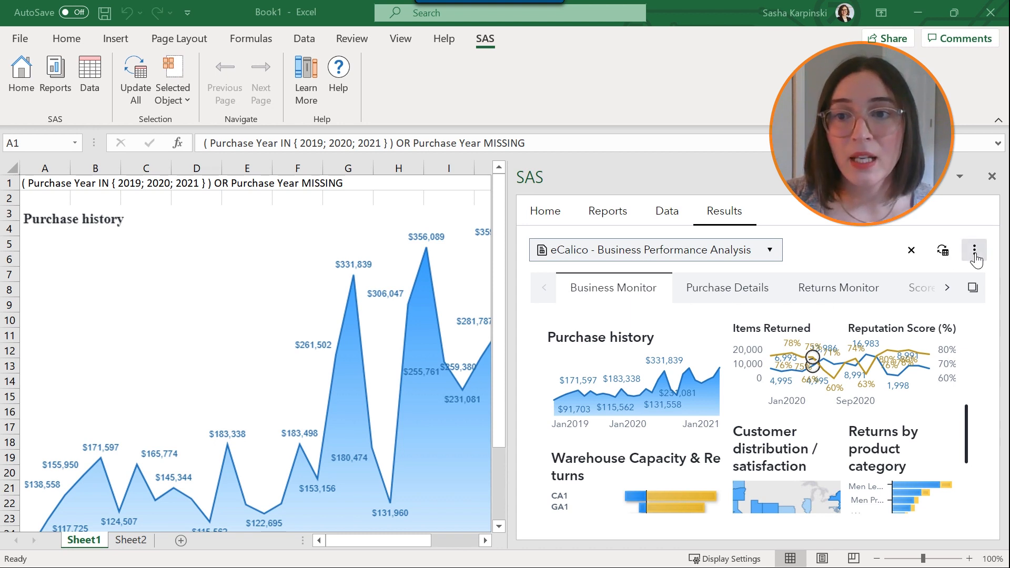
# Step: Remove all SAS report objects, including the Purchase history chart, from Sheet1
pyautogui.click(973, 250)
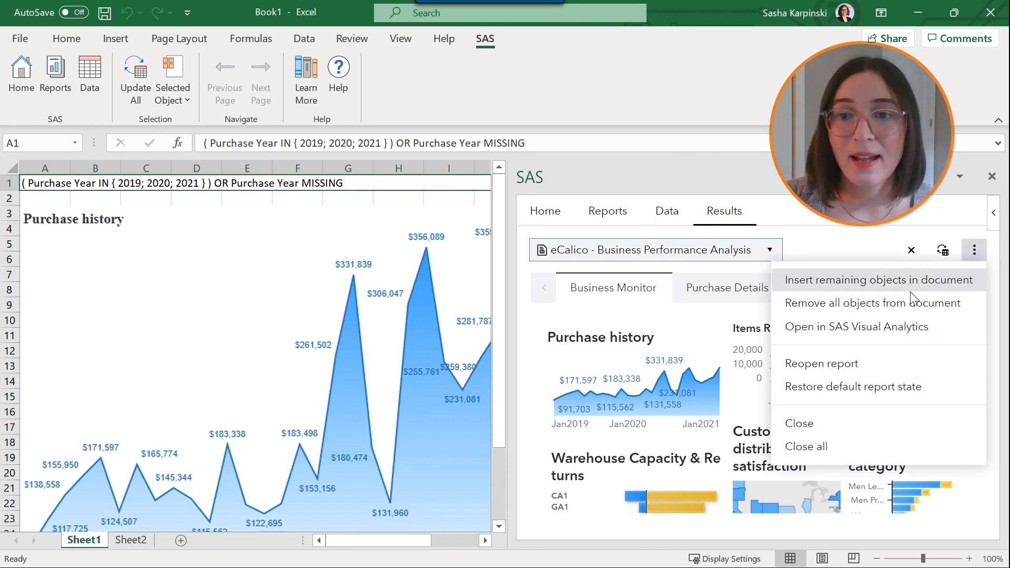
pyautogui.moveTo(875, 303)
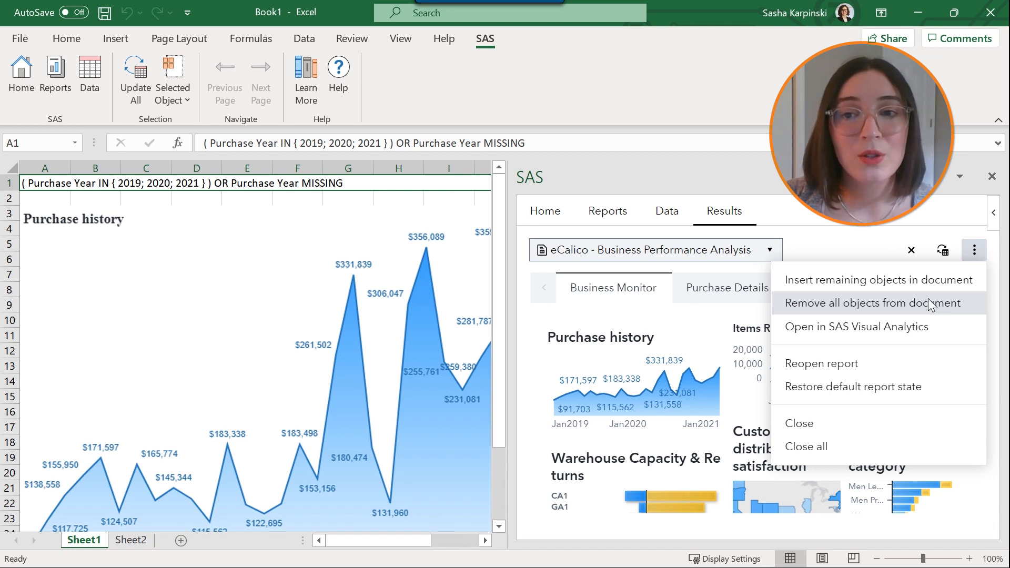
pyautogui.moveTo(643, 384)
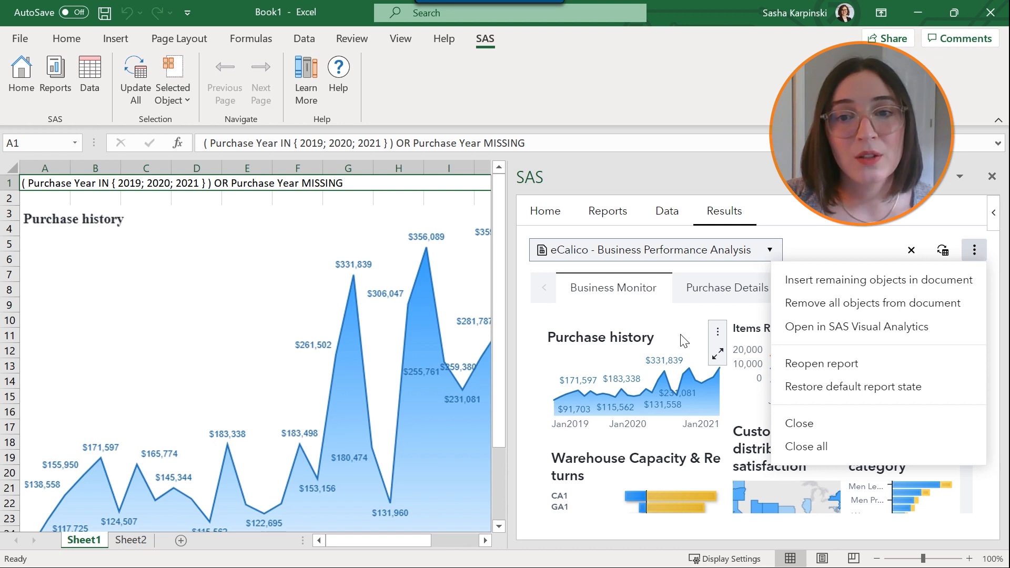
pyautogui.moveTo(717, 339)
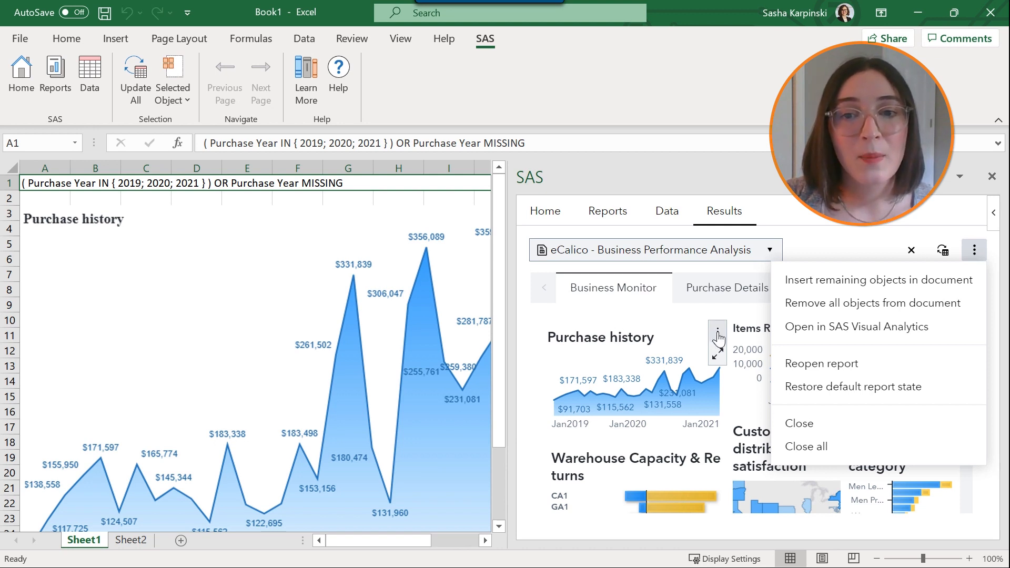
pyautogui.click(717, 334)
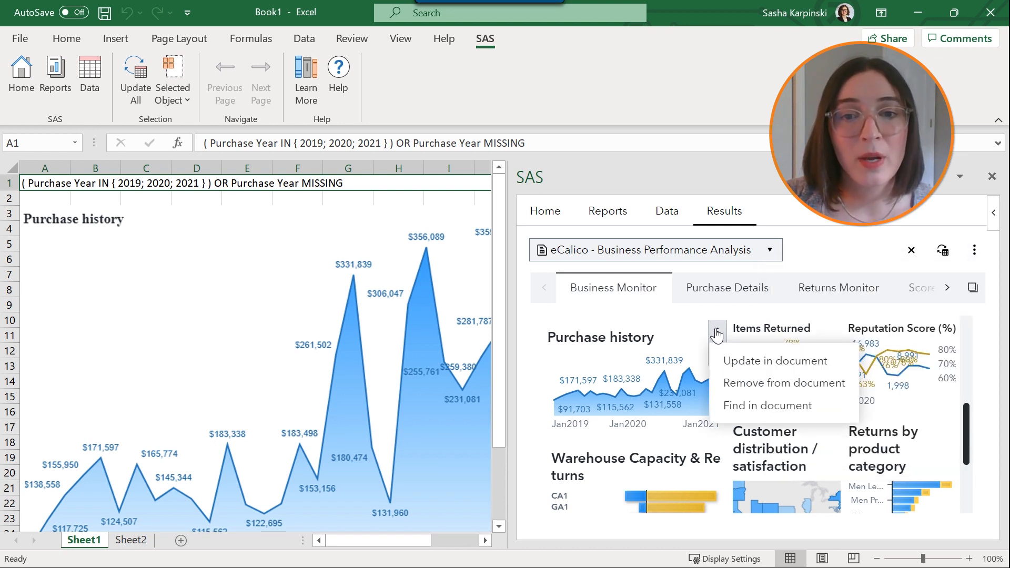
pyautogui.moveTo(756, 391)
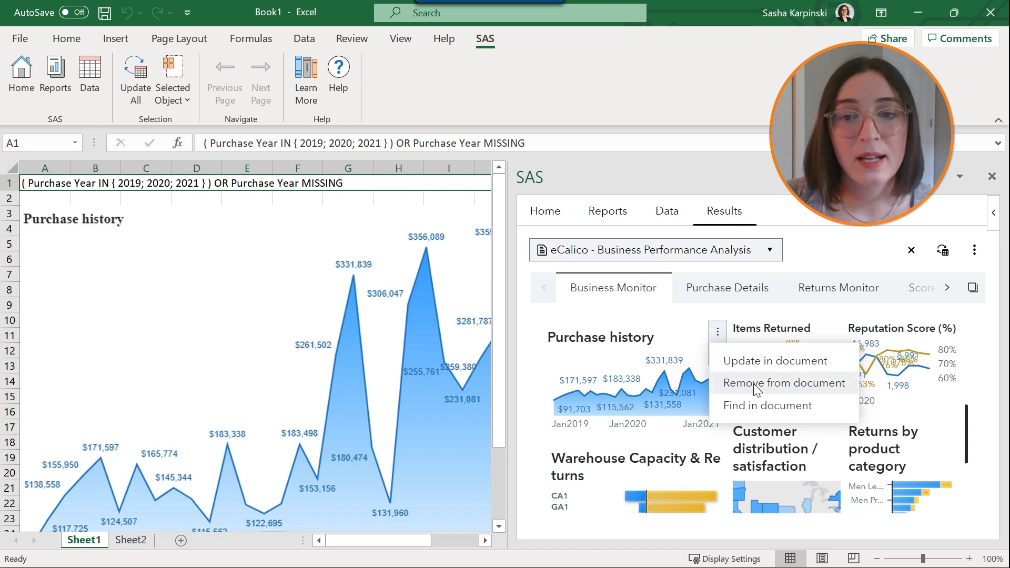
pyautogui.moveTo(617, 351)
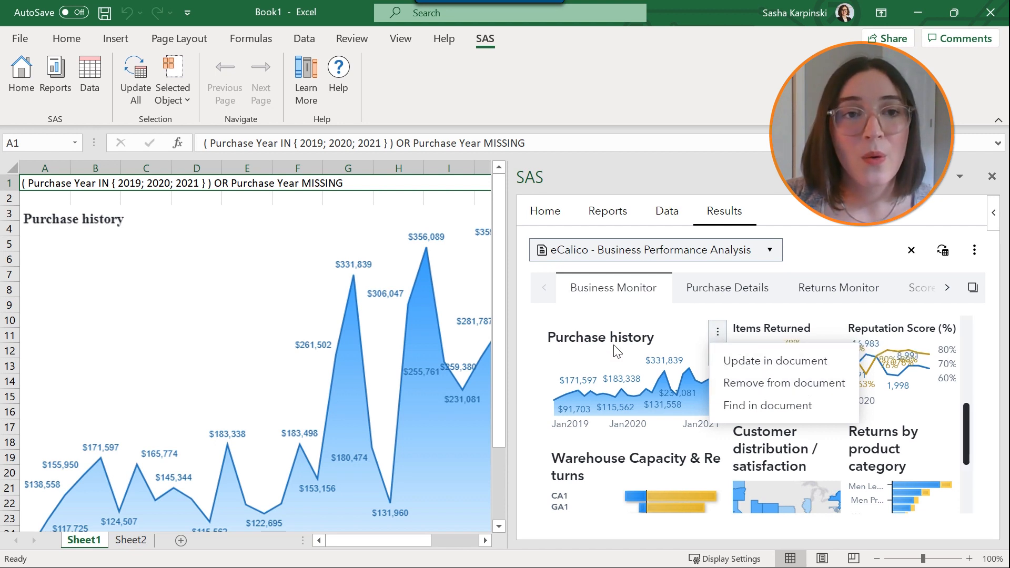
pyautogui.moveTo(288, 263)
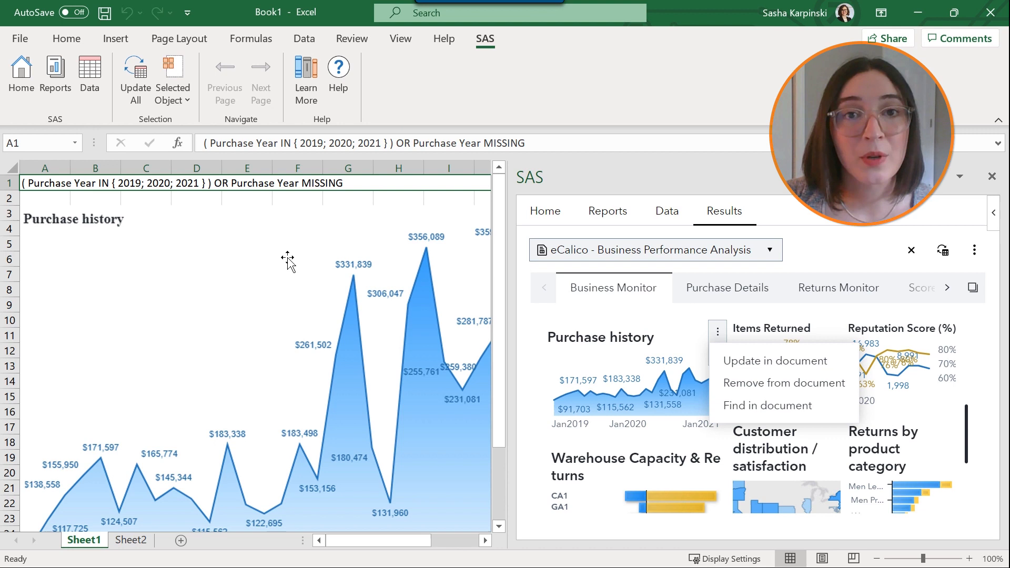
pyautogui.moveTo(215, 378)
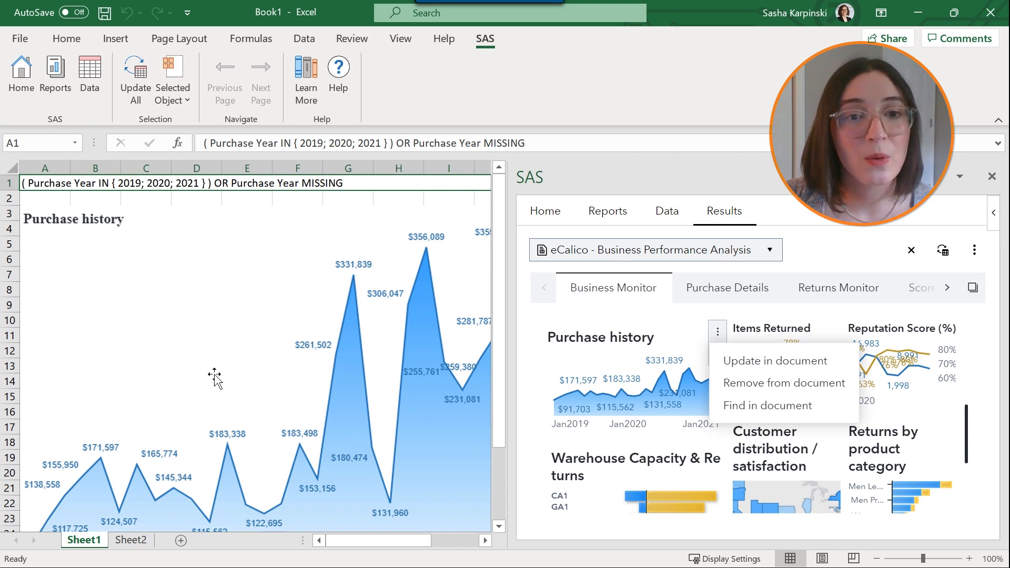
pyautogui.click(196, 167)
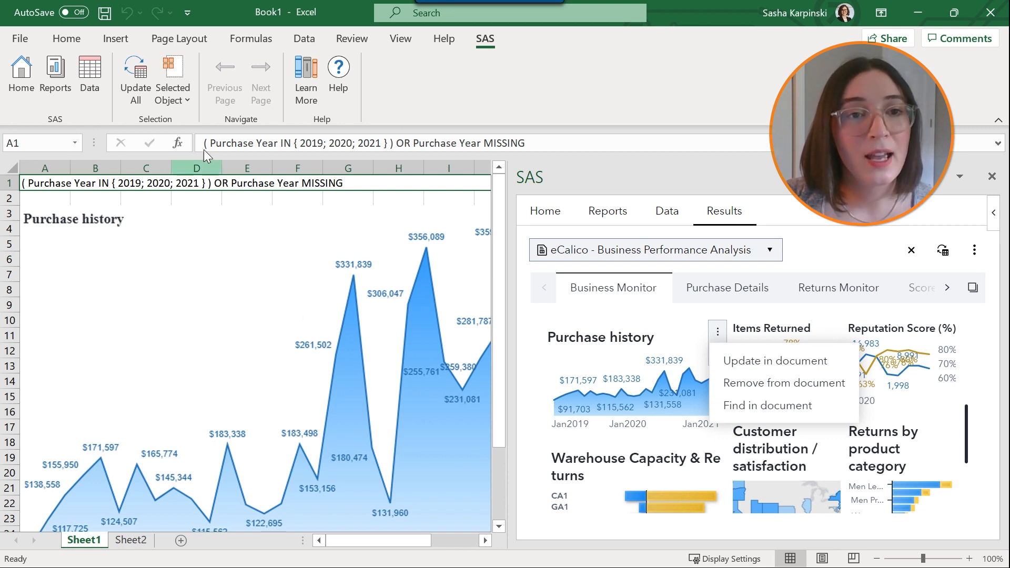
pyautogui.click(172, 77)
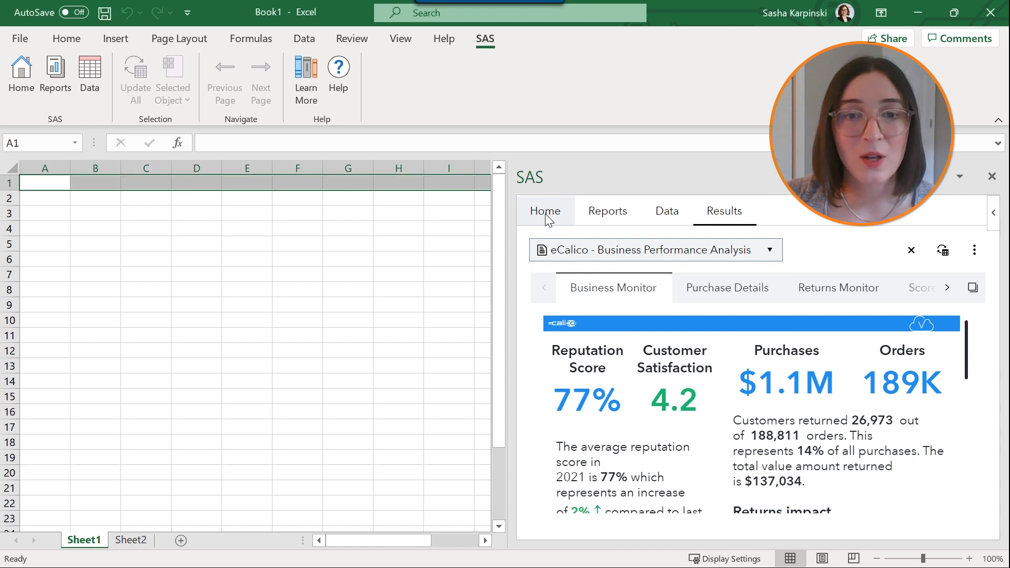
# Step: Open the SAS add-in Preferences showing graph width 640 and height 480
pyautogui.click(544, 210)
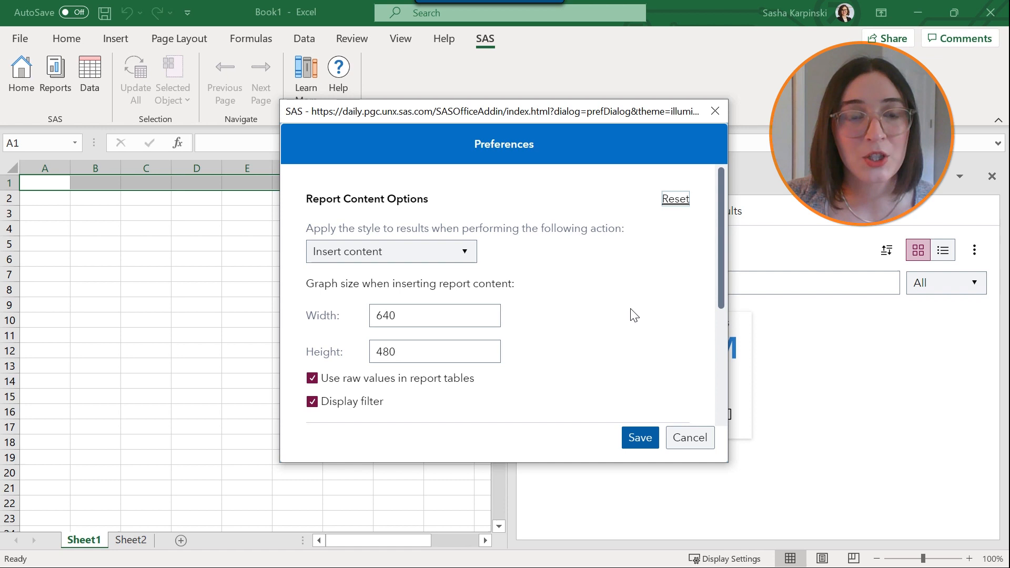
pyautogui.moveTo(629, 310)
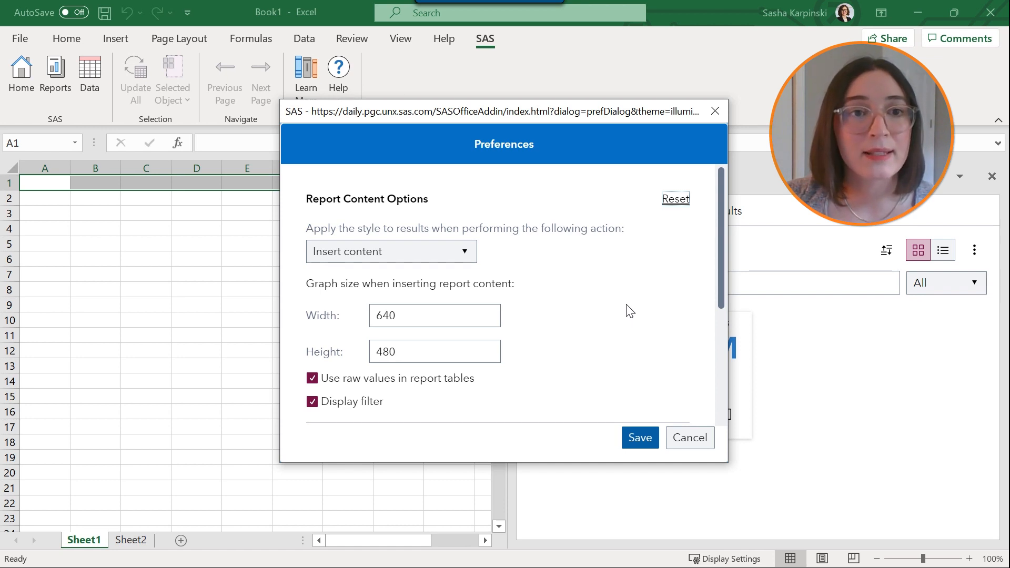
pyautogui.moveTo(491, 265)
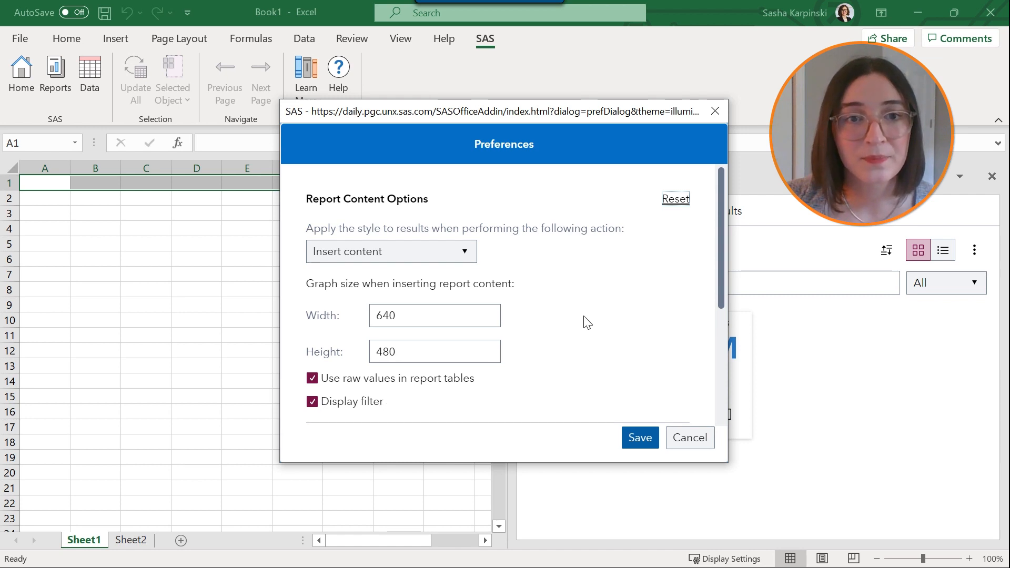
# Step: Reveal SAS Pane Options and list the Light, Dark and High Contrast themes
pyautogui.scroll(-3)
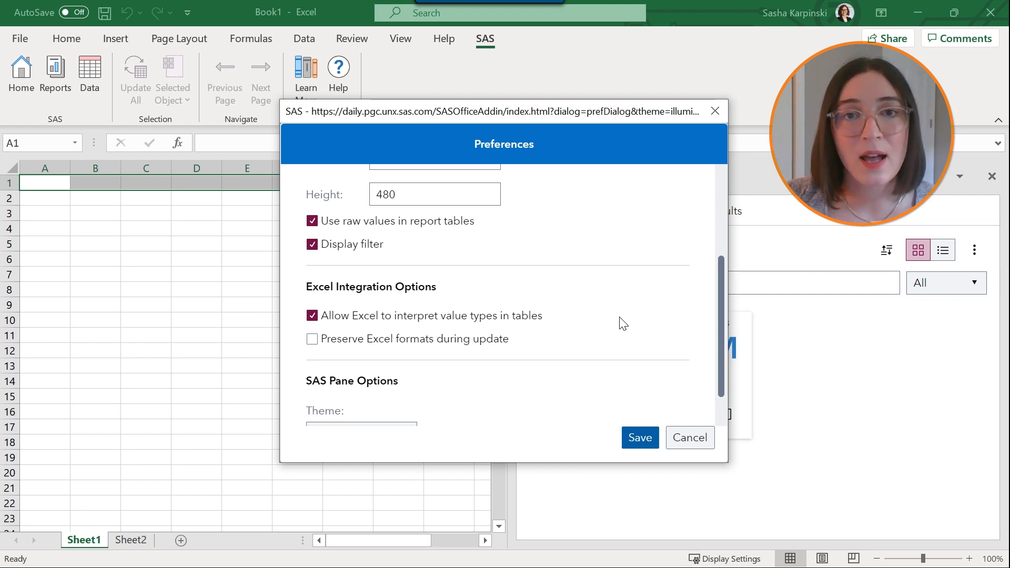
pyautogui.moveTo(580, 335)
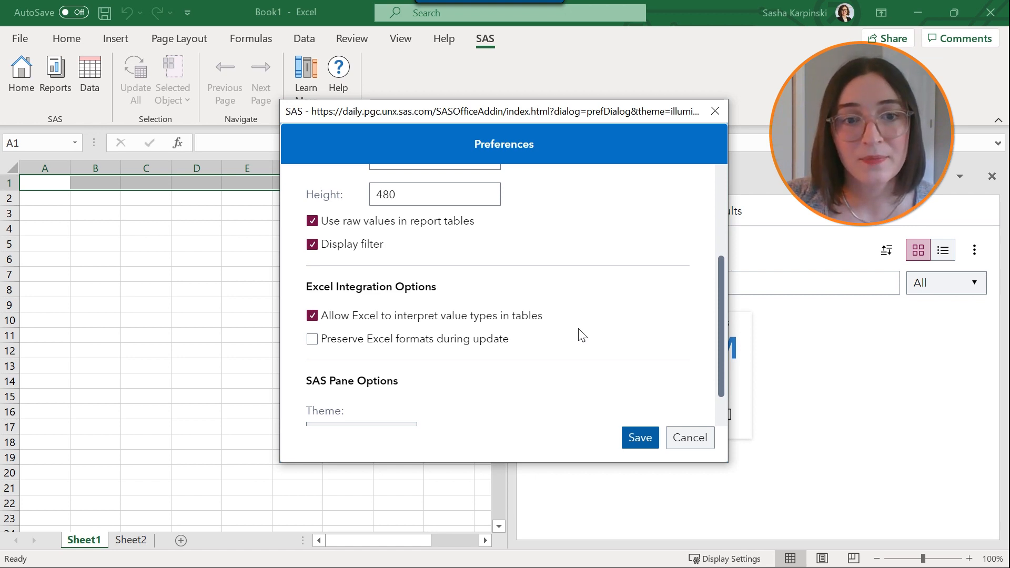
pyautogui.scroll(-3)
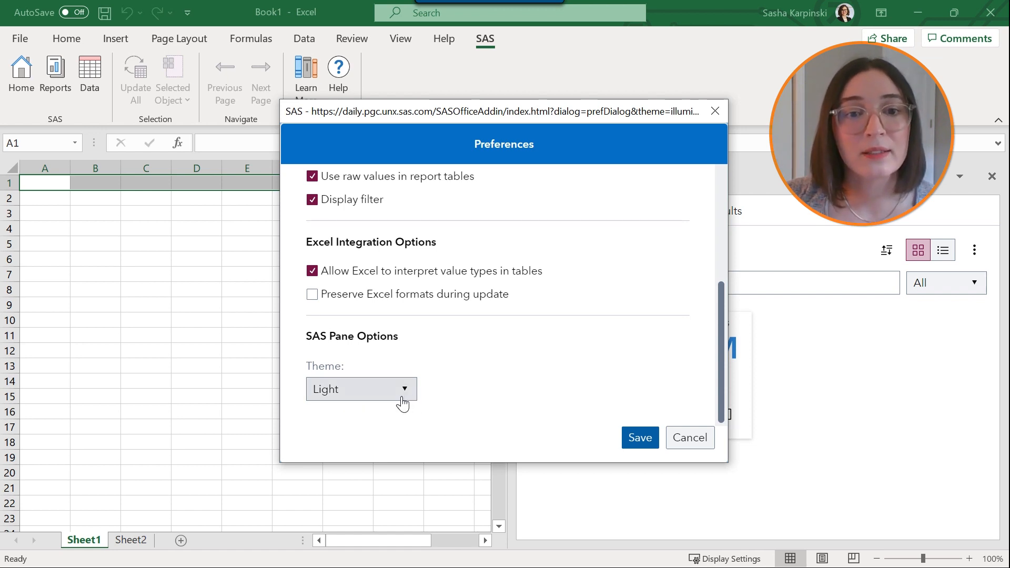
pyautogui.click(359, 388)
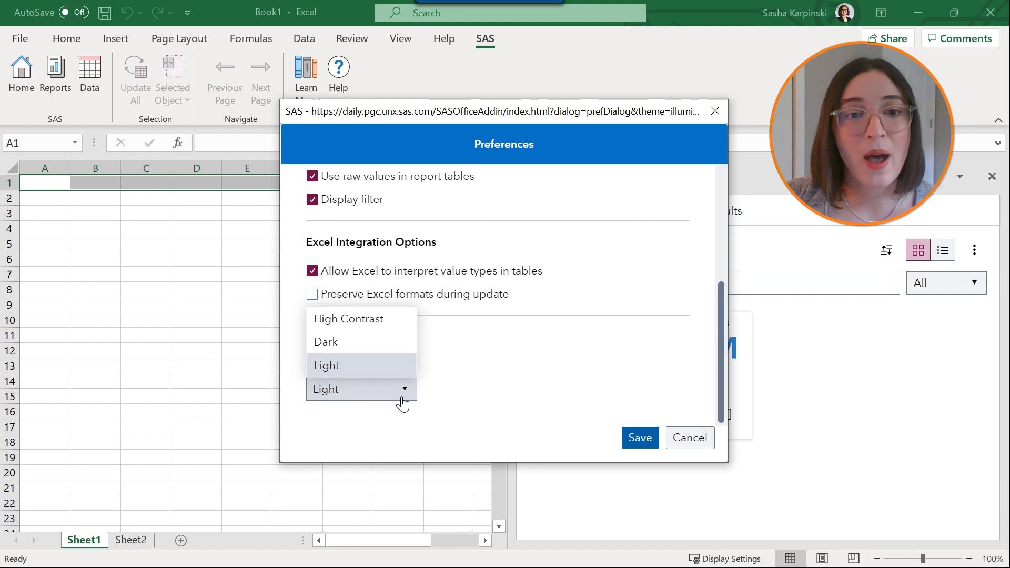